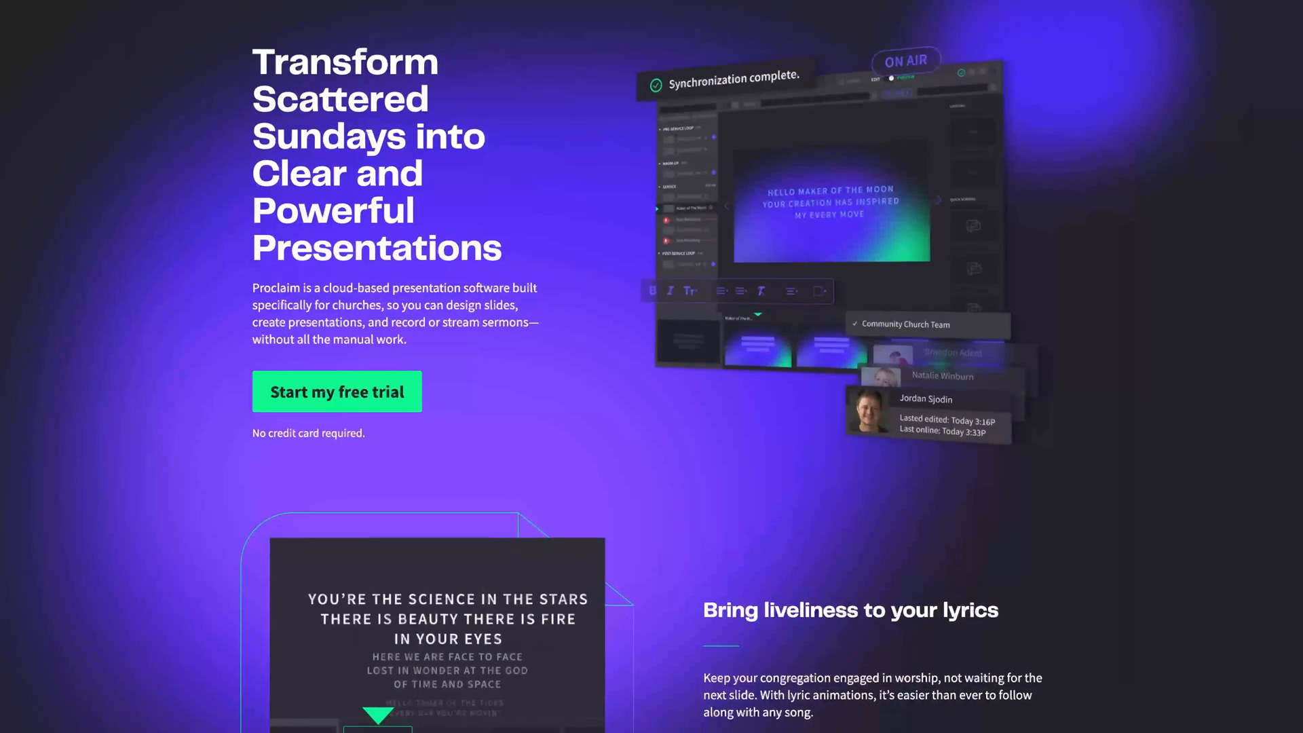
Step: Scroll the Proclaim homepage down past the lyrics section to the 'Get Pro-Level Media' section
{"action": "scroll", "scroll_direction": "down", "scroll_amount": 3}
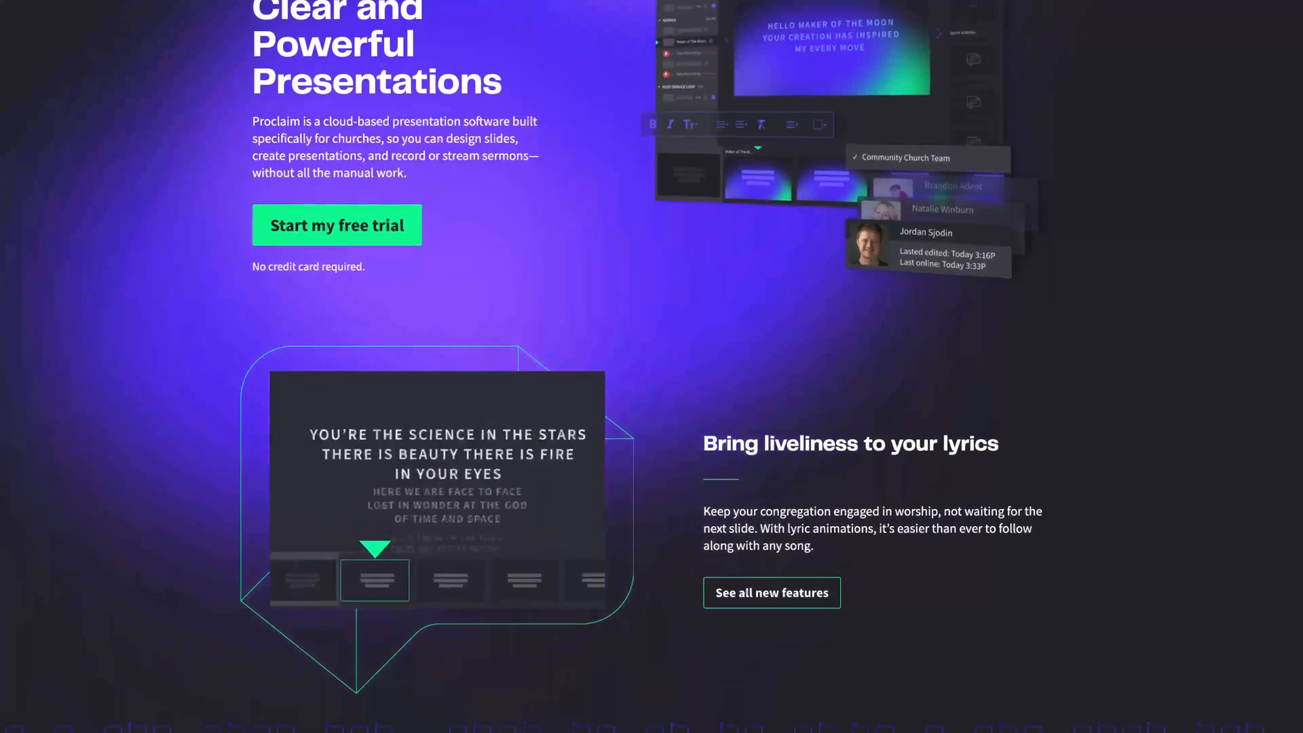
{"action": "scroll", "scroll_direction": "down", "scroll_amount": 3}
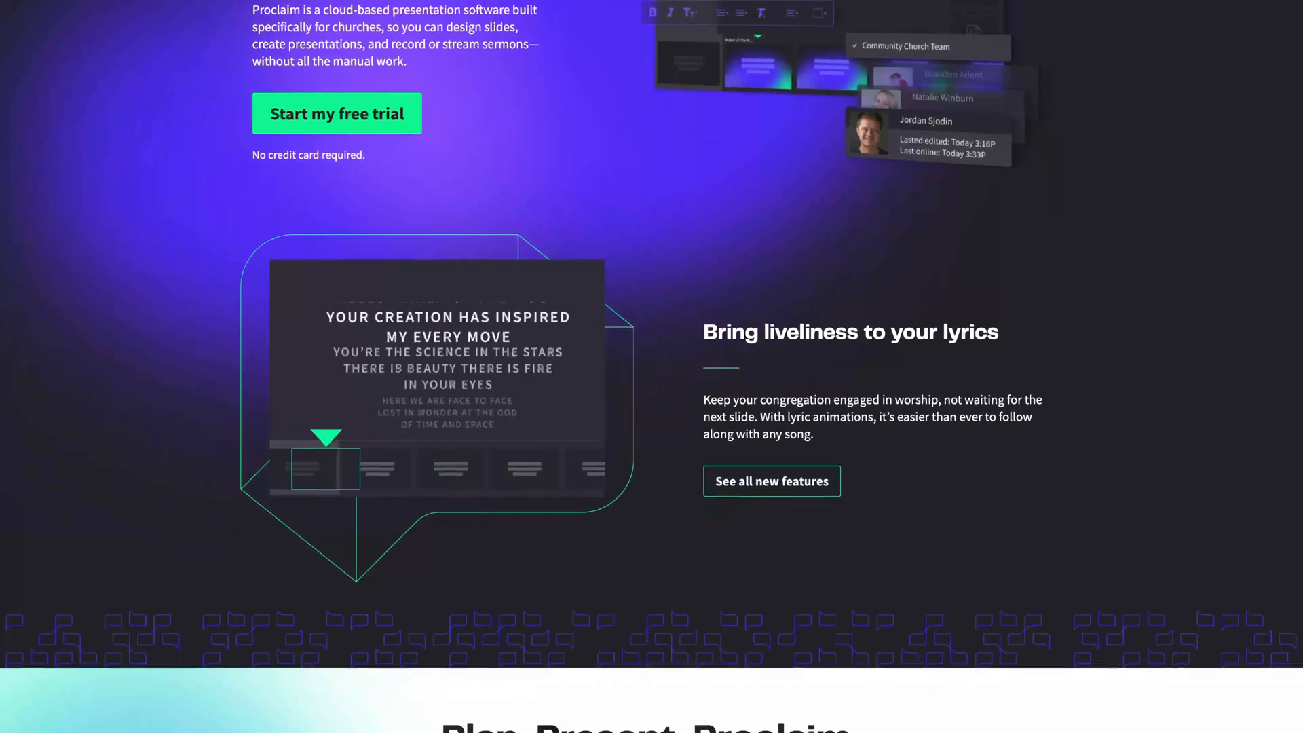
{"action": "scroll", "scroll_direction": "down", "scroll_amount": 3}
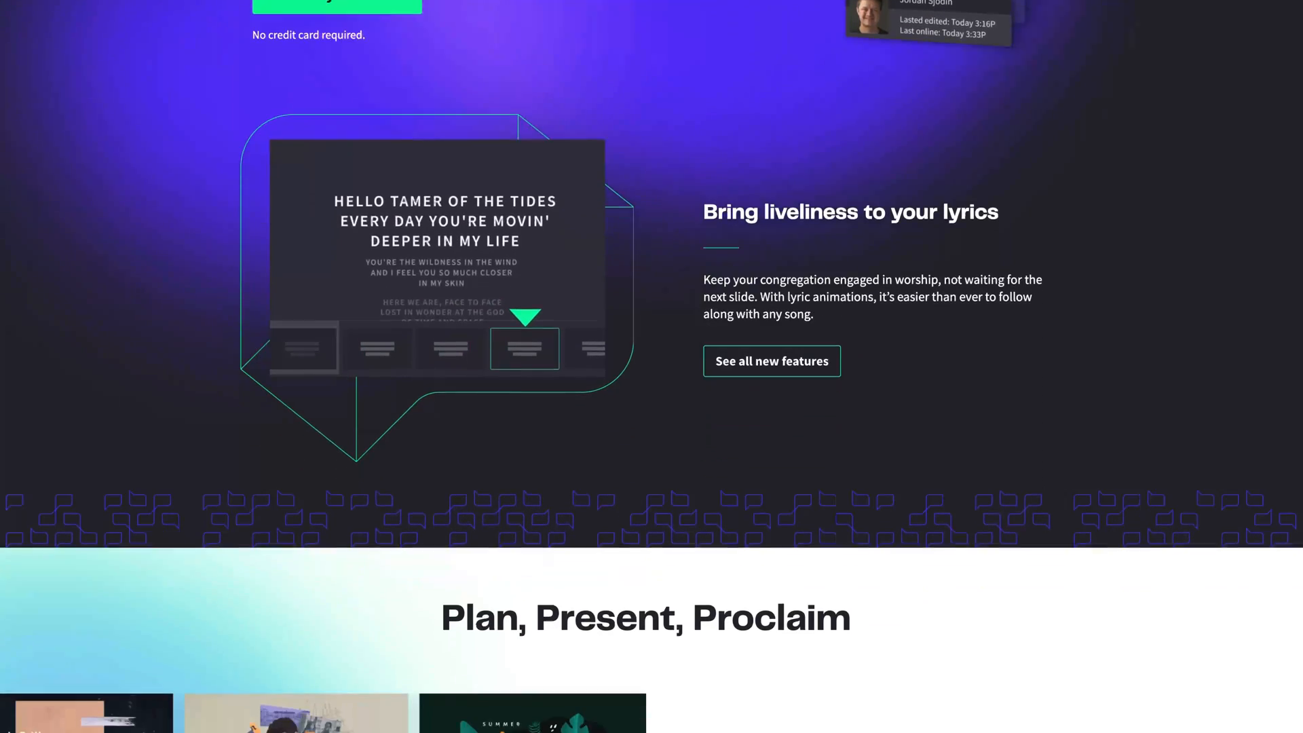
{"action": "scroll", "scroll_direction": "down", "scroll_amount": 3}
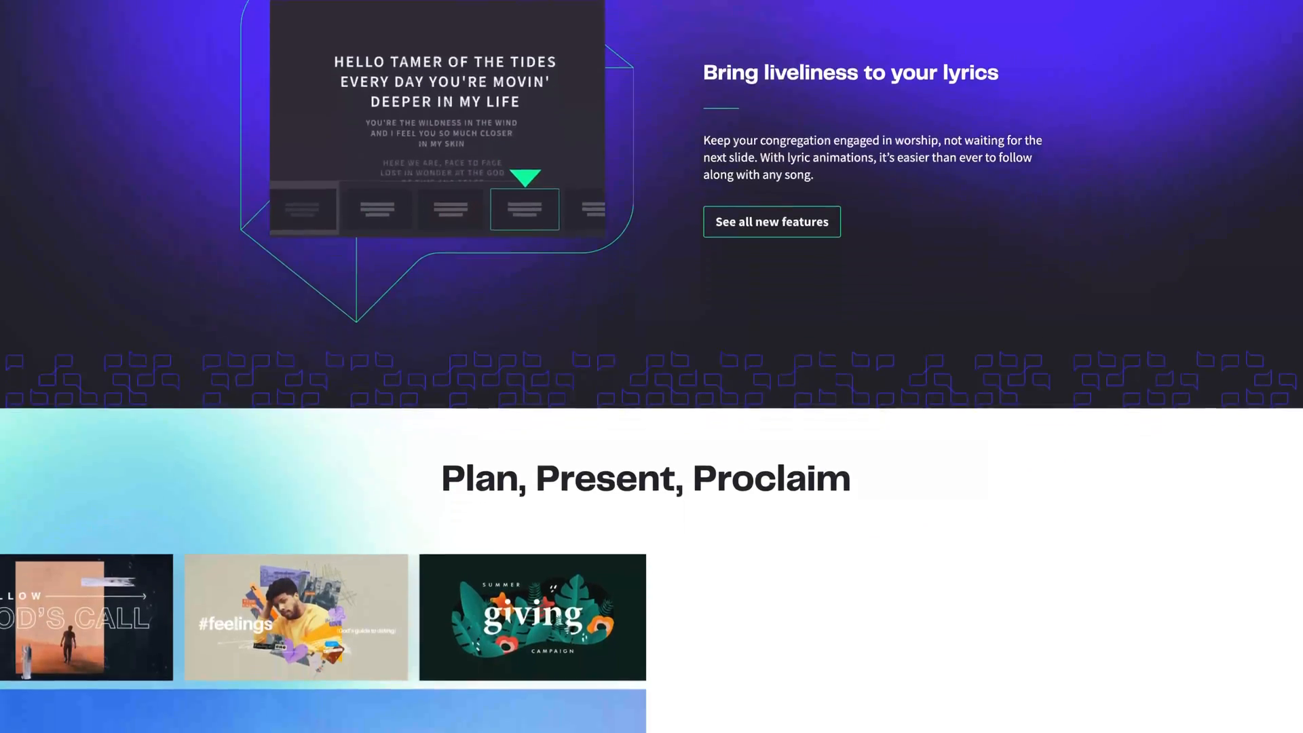
{"action": "scroll", "scroll_direction": "down", "scroll_amount": 3}
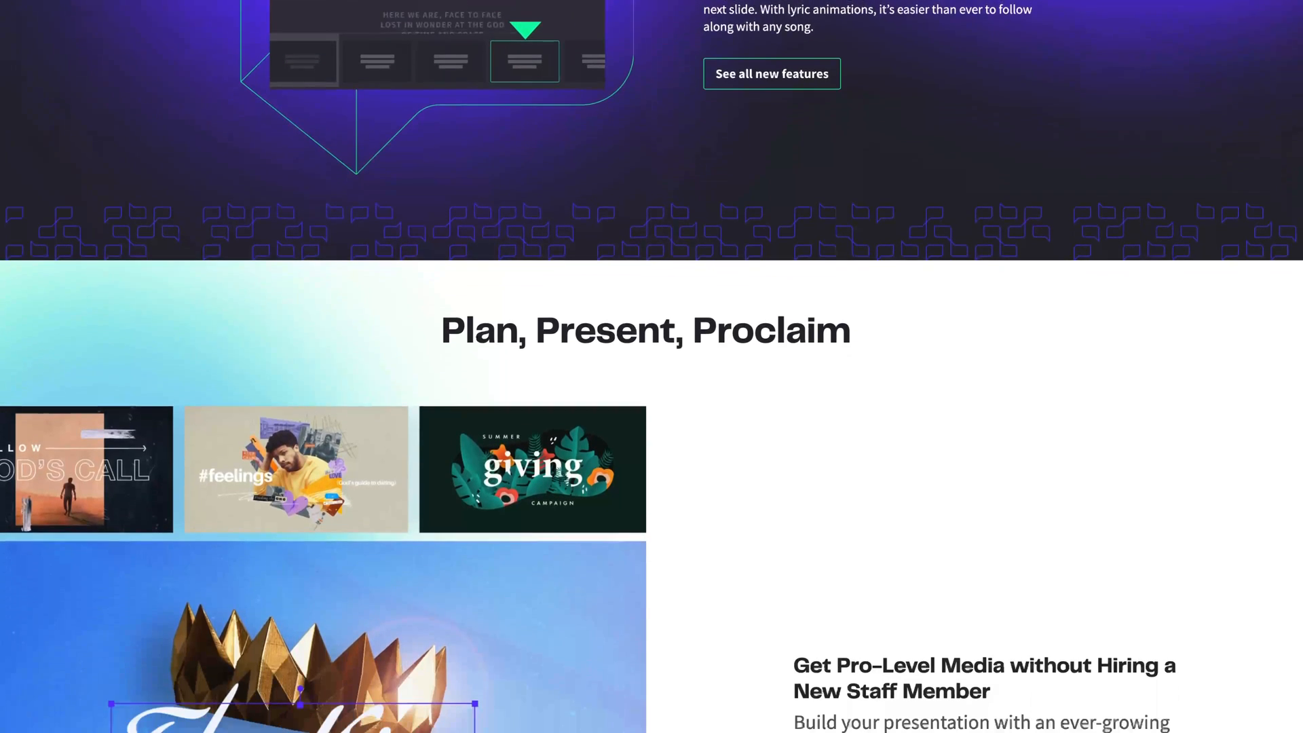
{"action": "scroll", "scroll_direction": "down", "scroll_amount": 3}
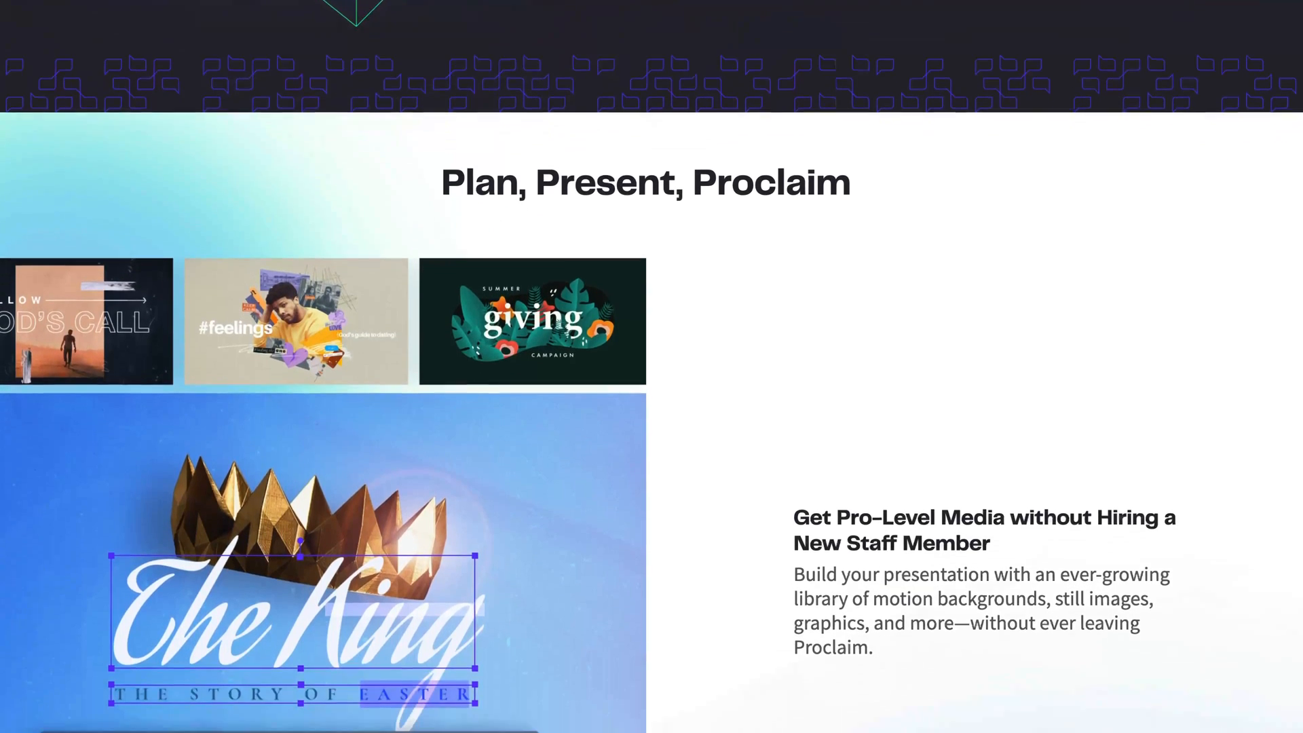
{"action": "scroll", "scroll_direction": "down", "scroll_amount": 3}
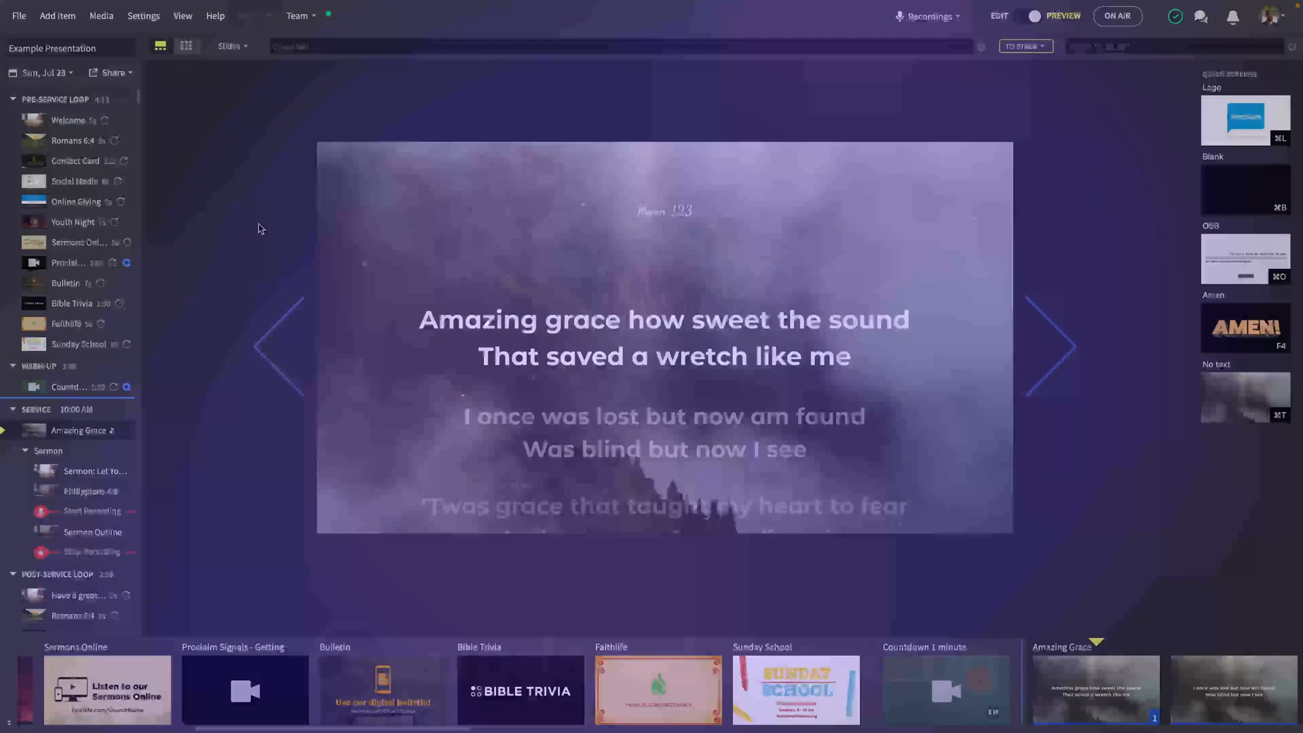
Step: Check the Proclaim version via Help > About Proclaim and dismiss the dialog
{"action": "left_click", "coordinate": [216, 15]}
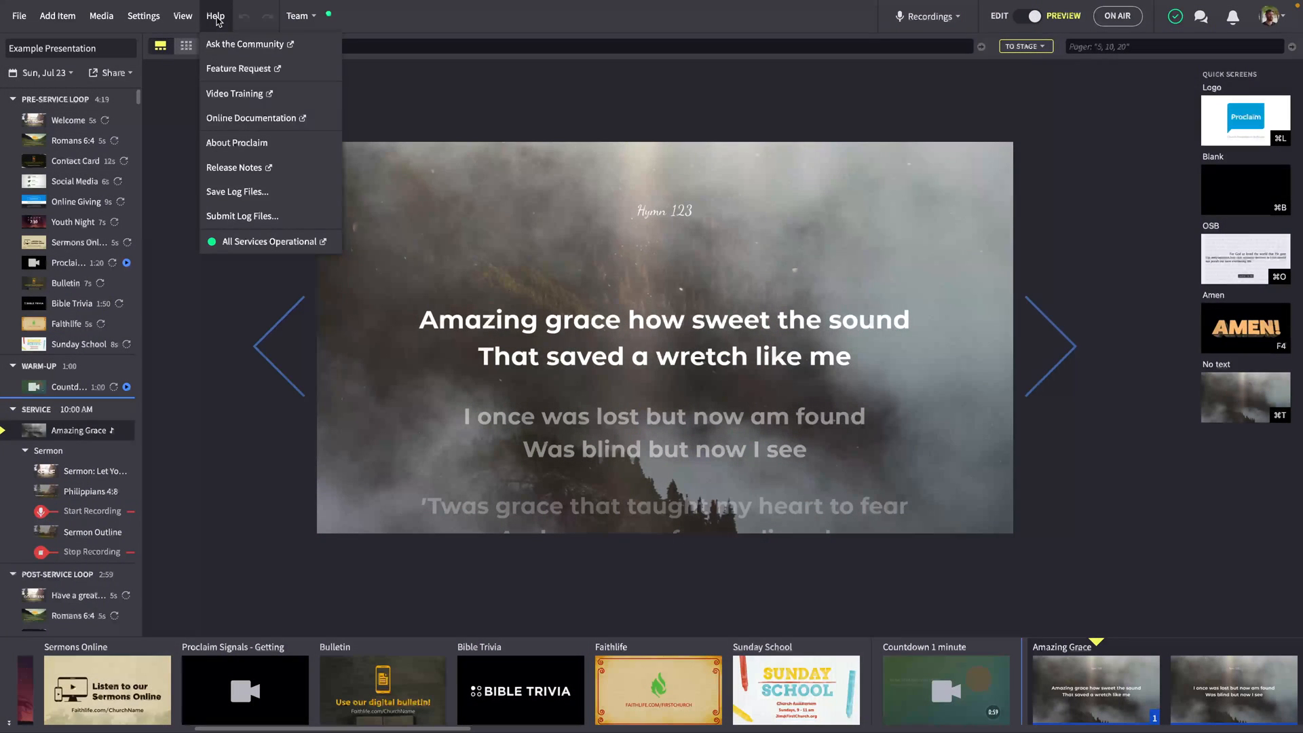
{"action": "left_click", "coordinate": [236, 143]}
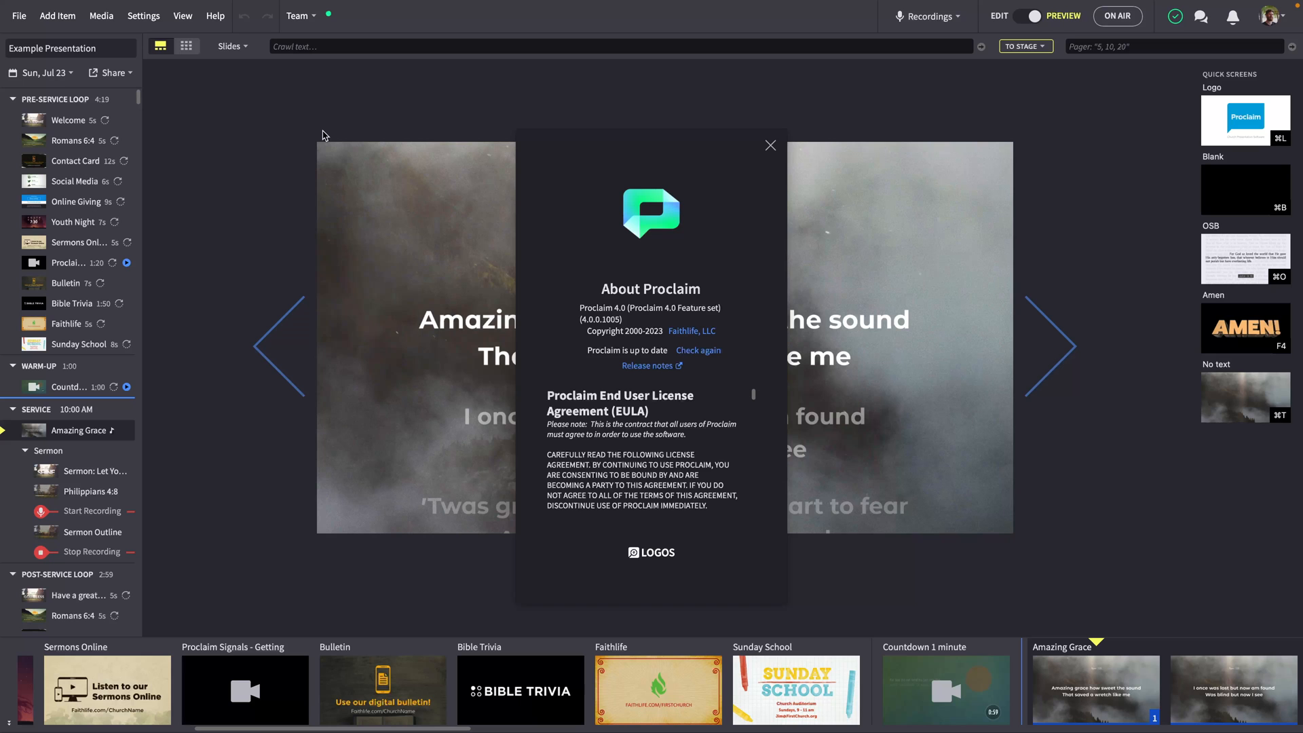
{"action": "left_click", "coordinate": [770, 146]}
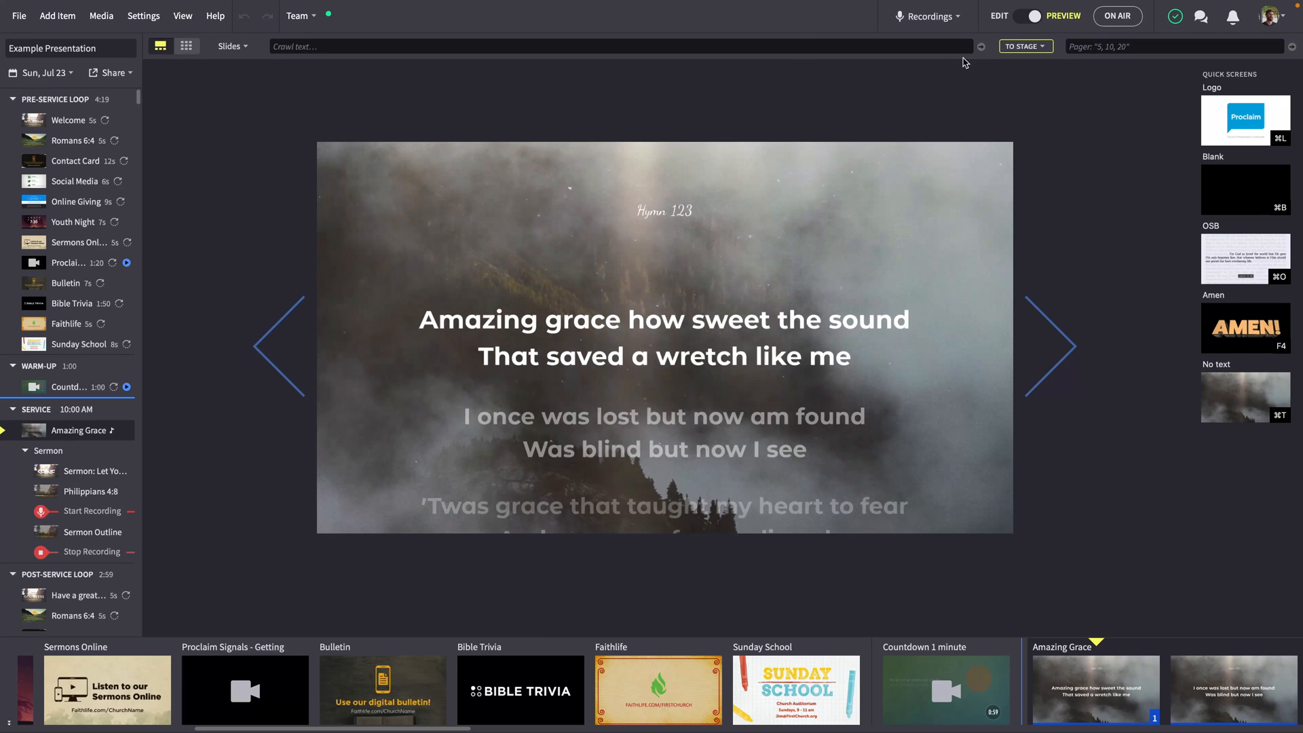
Step: Switch the presentation from Preview to Edit mode and bring up the Team menu
{"action": "left_click", "coordinate": [1020, 16]}
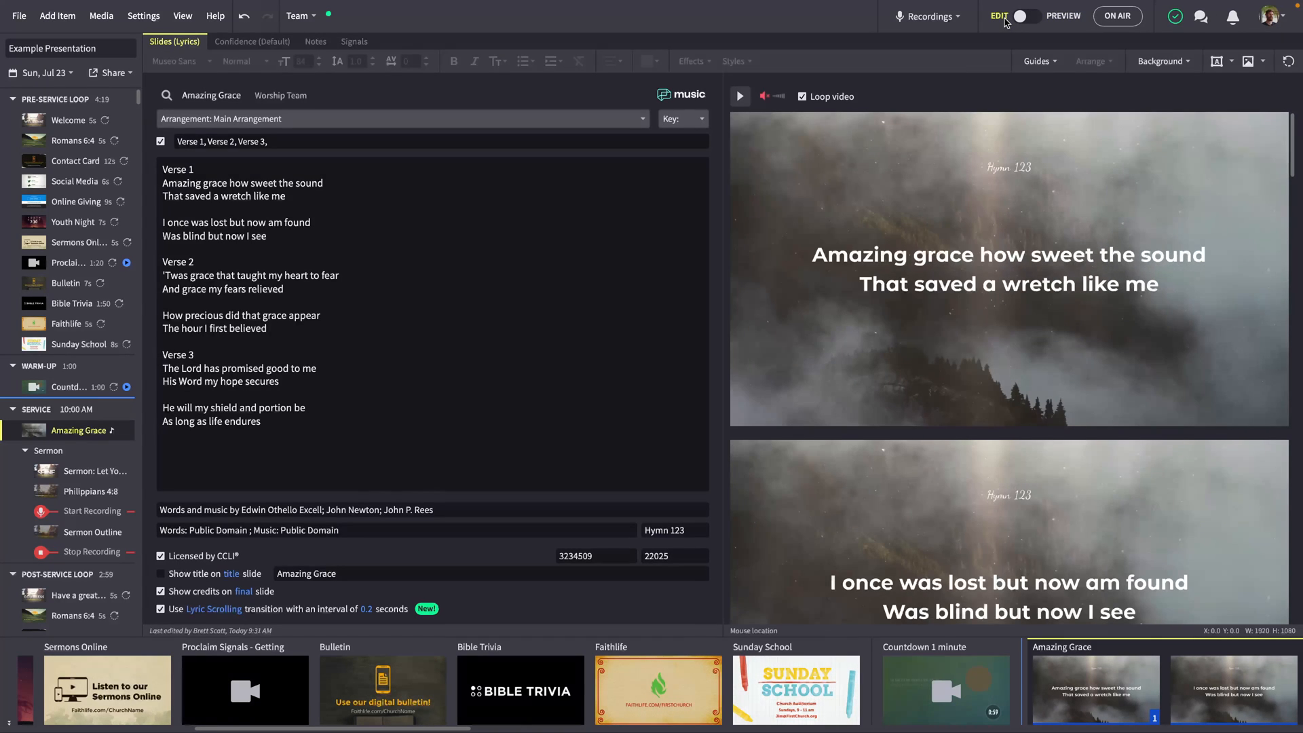
{"action": "left_click", "coordinate": [296, 16]}
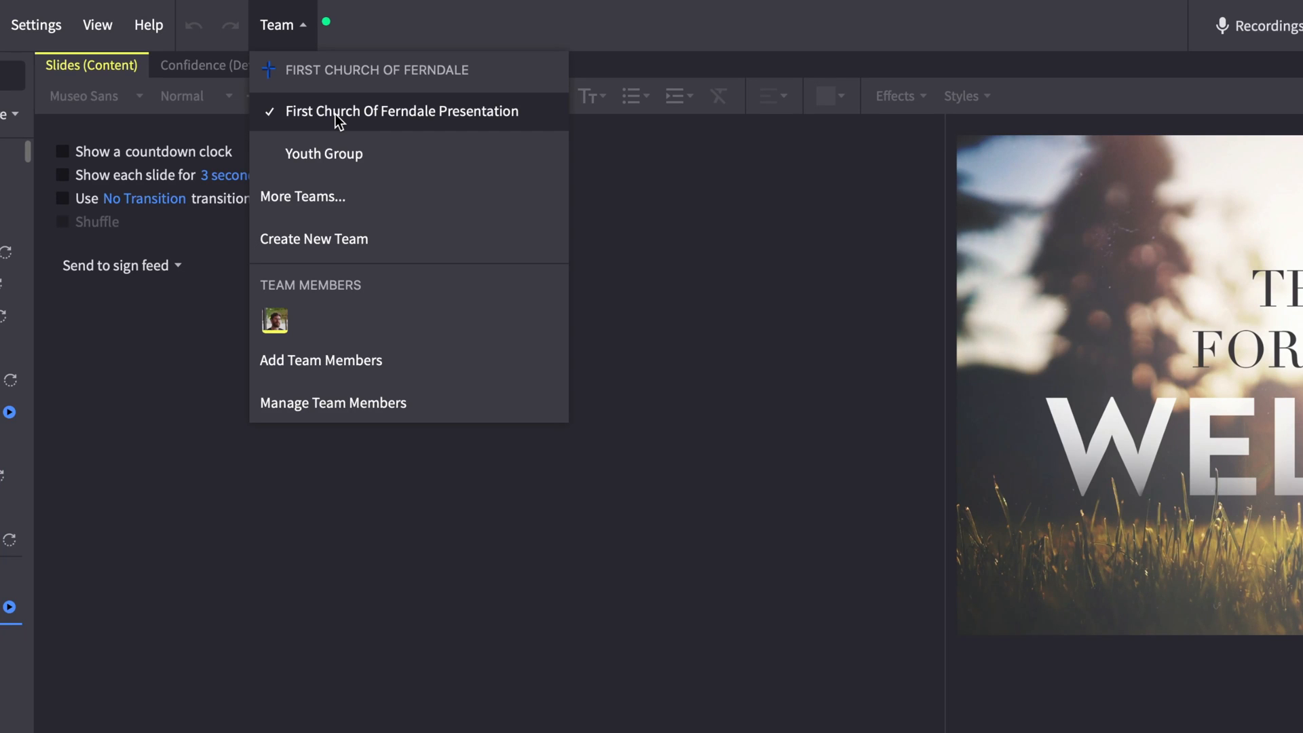
{"action": "mouse_move", "coordinate": [346, 147]}
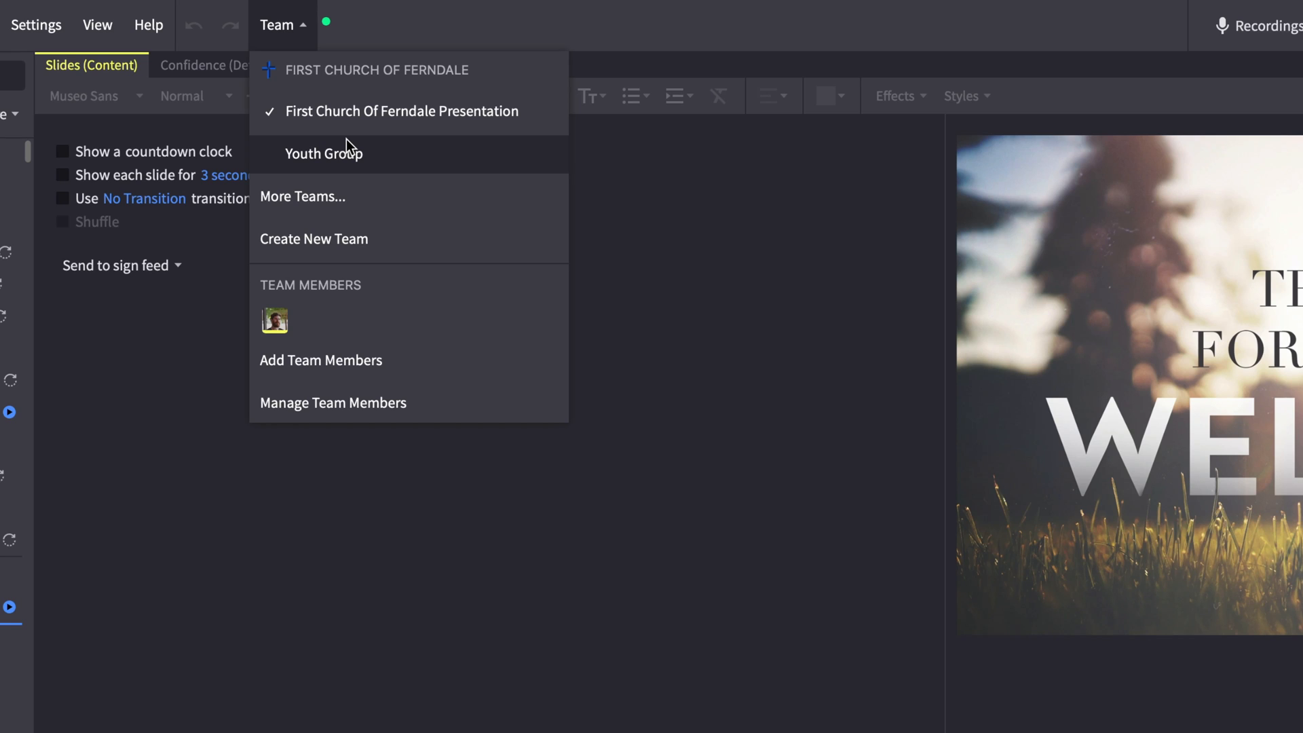
{"action": "mouse_move", "coordinate": [392, 360]}
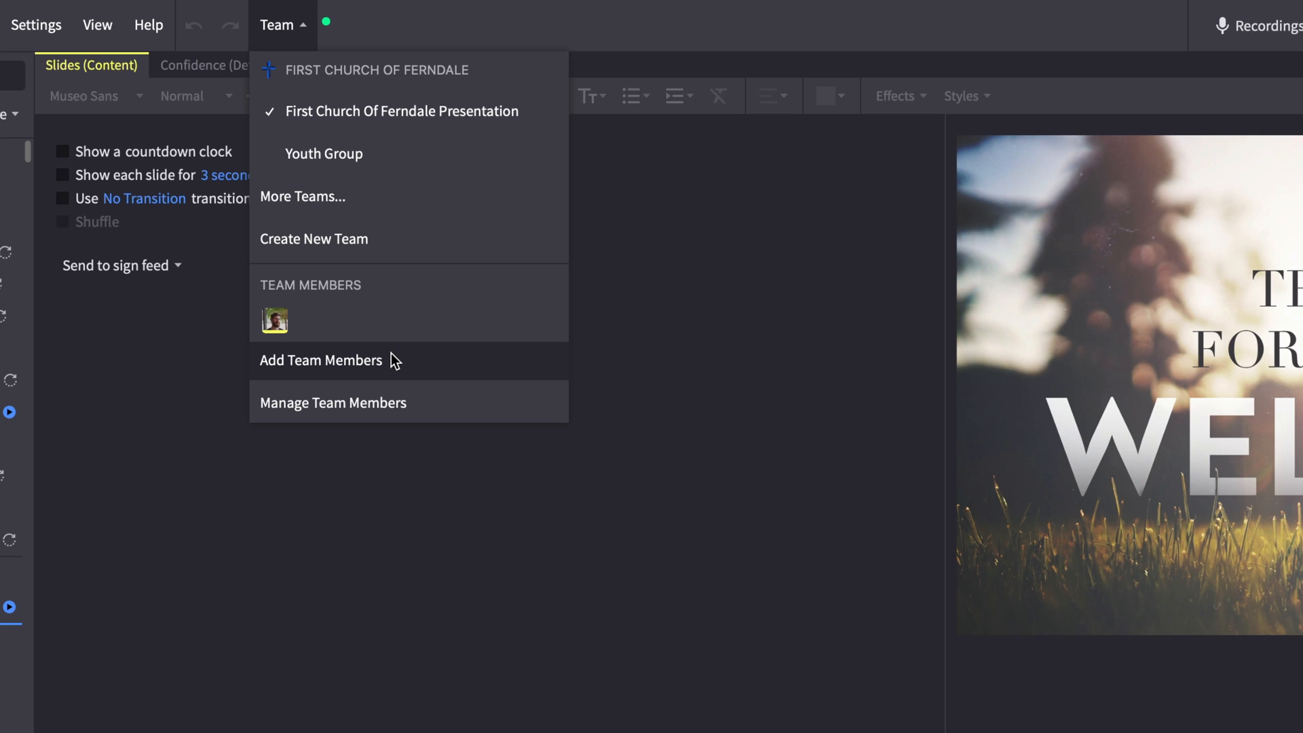
Step: Choose Manage Team Members for the First Church of Ferndale team
{"action": "left_click", "coordinate": [333, 402]}
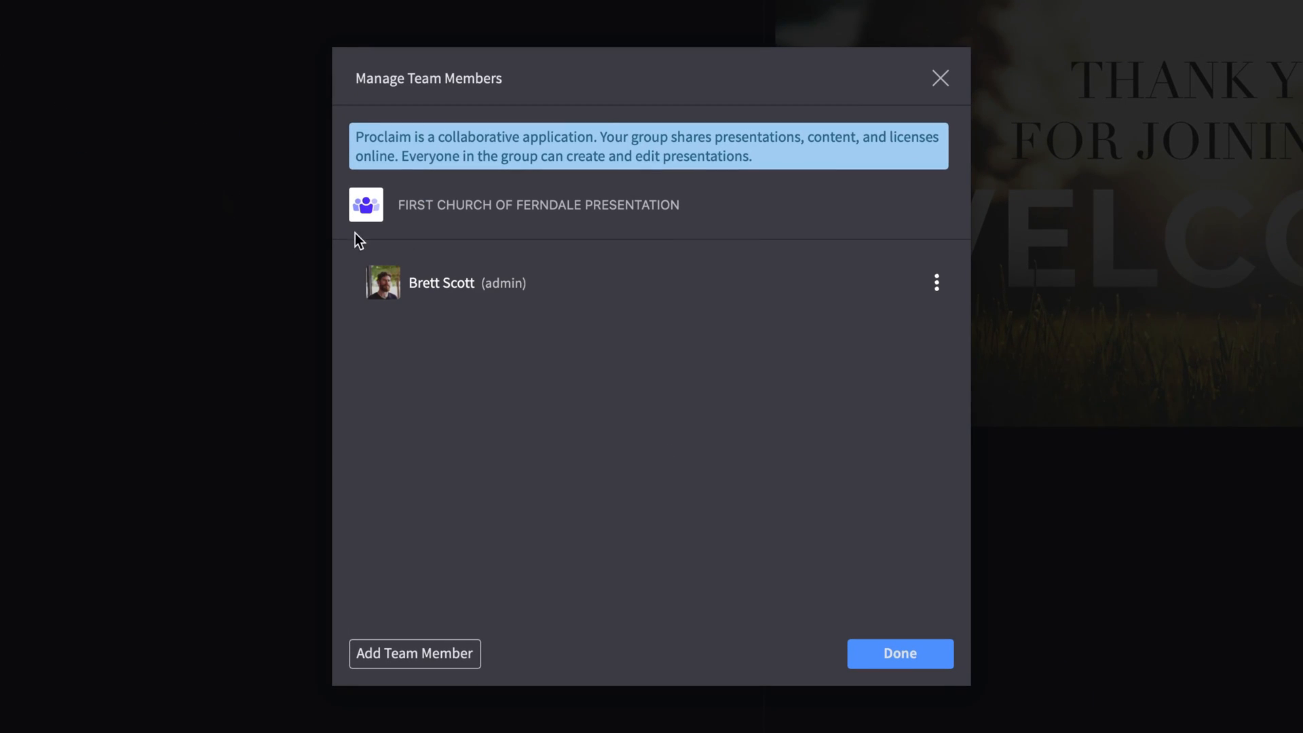
Step: Show the role options from the three-dot menu beside the admin member, then leave the dialog
{"action": "left_click", "coordinate": [937, 283]}
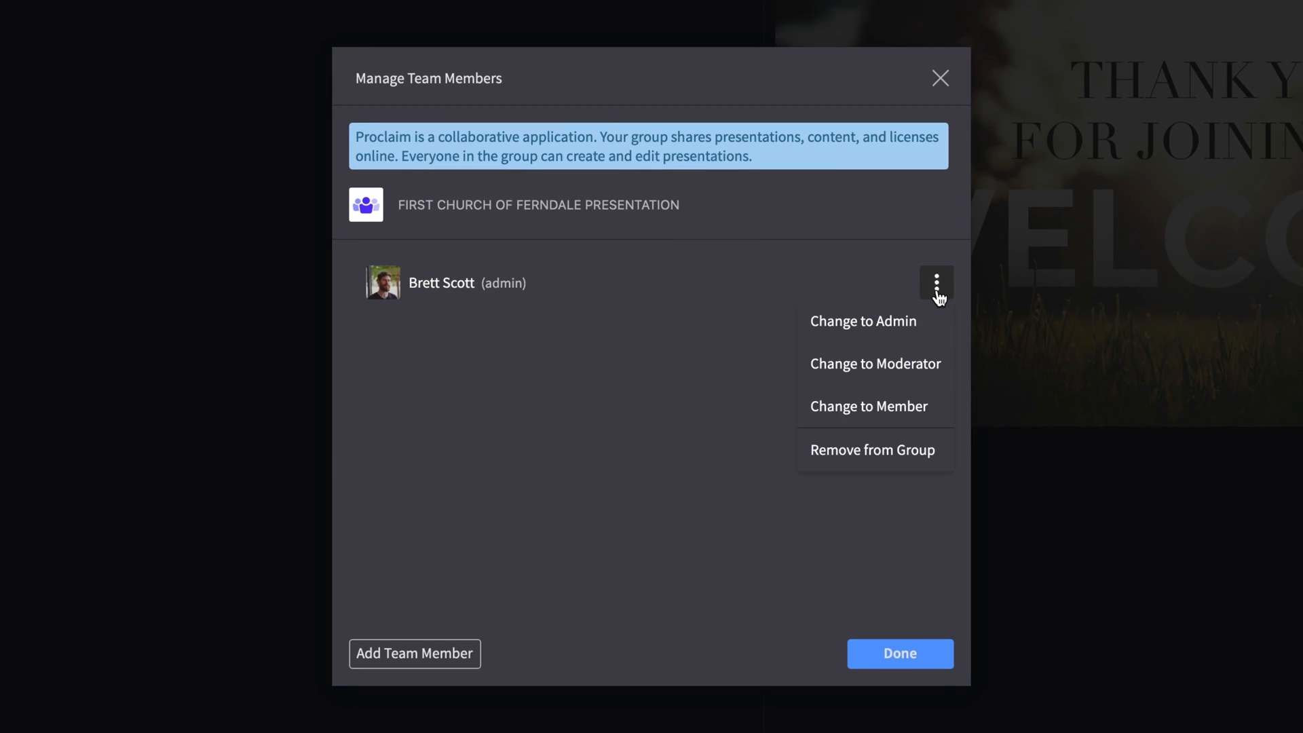
{"action": "left_click", "coordinate": [940, 79]}
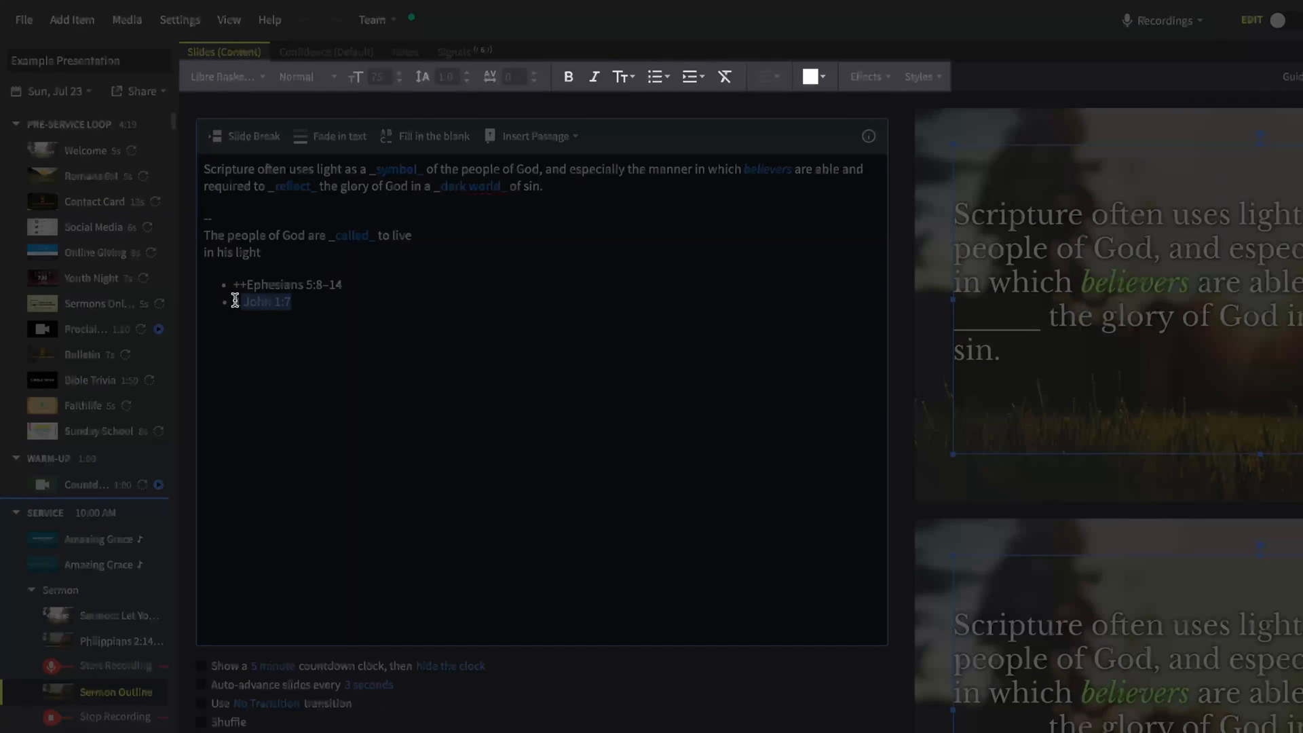
Step: Change the second Sermon Outline reference to read 1 John 1:7
{"action": "type", "text": "1"}
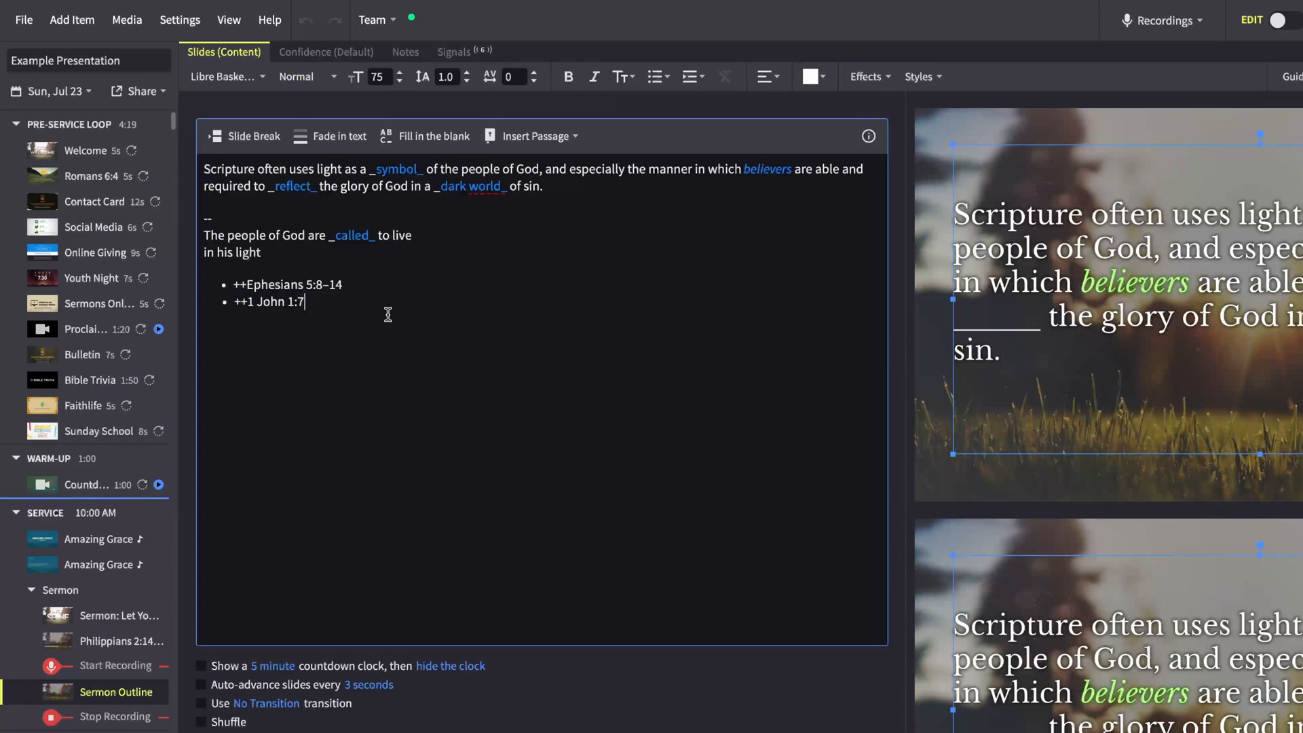
{"action": "left_click", "coordinate": [535, 135]}
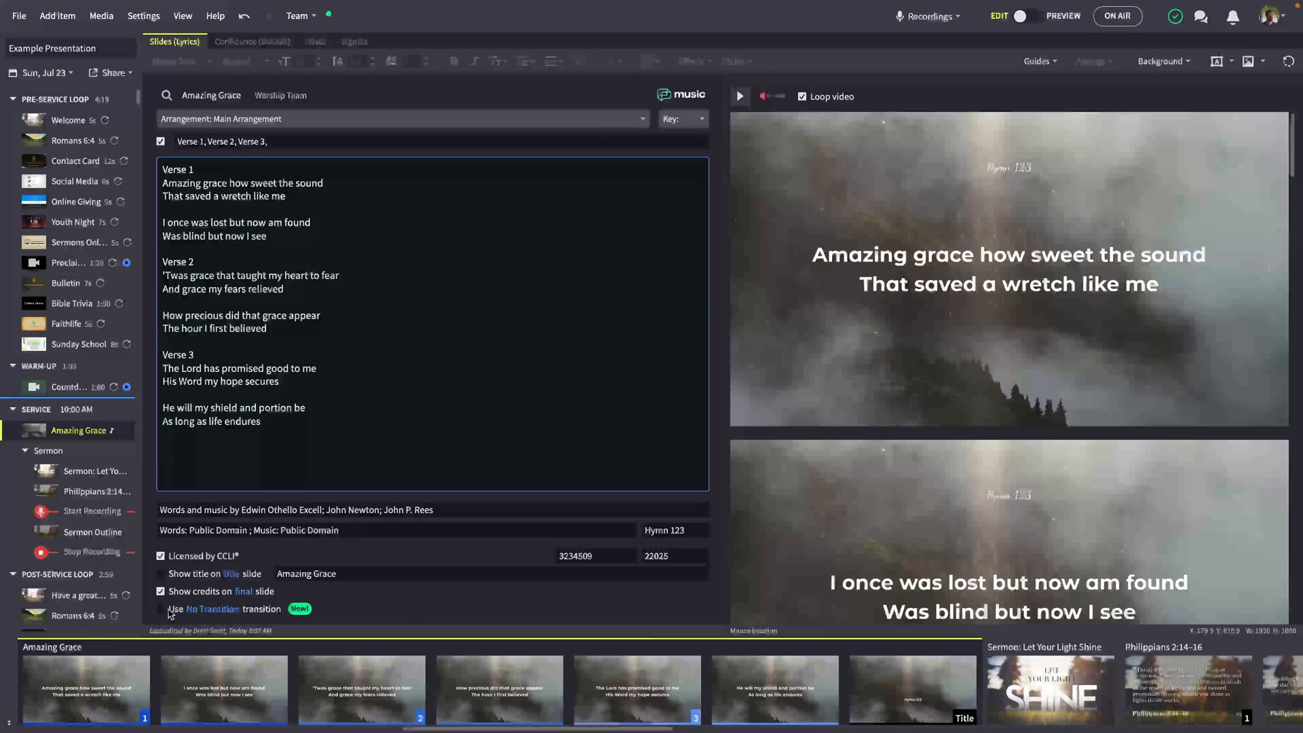
Step: Set the Amazing Grace slide transition to Lyric Scrolling and switch to Preview
{"action": "left_click", "coordinate": [213, 608]}
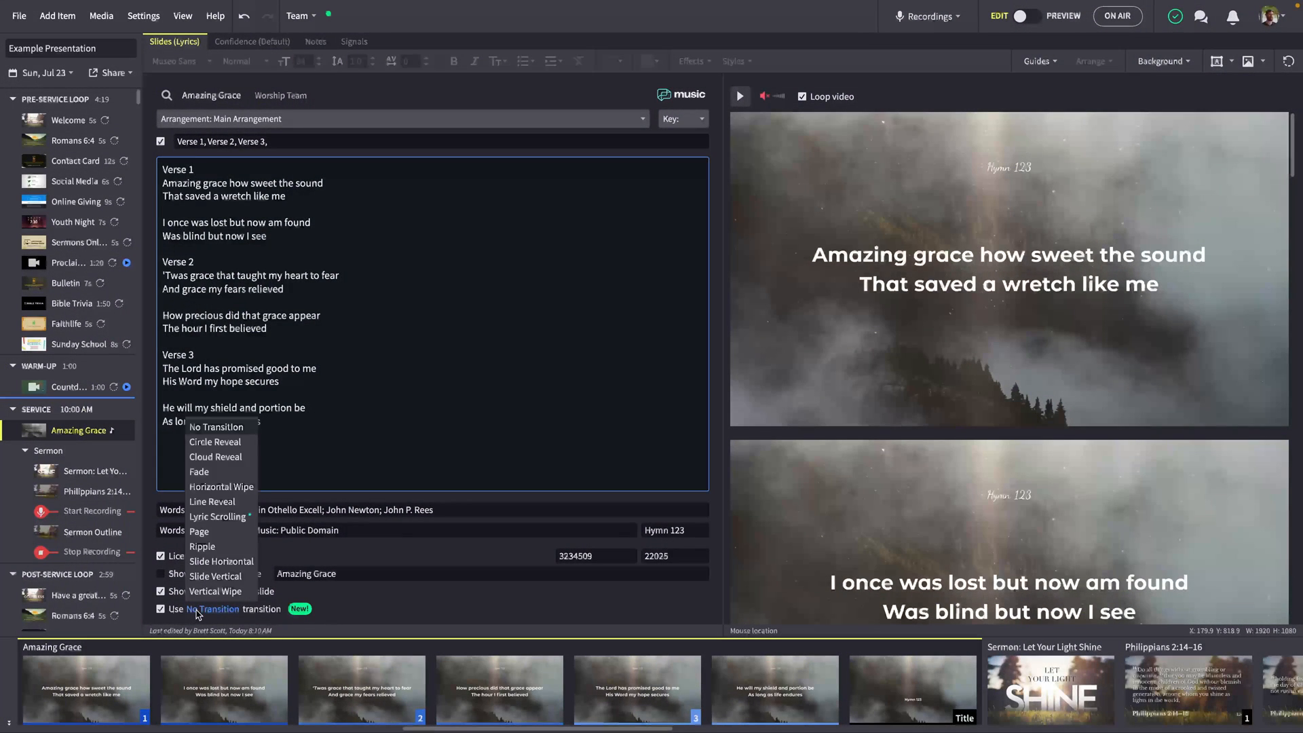
{"action": "left_click", "coordinate": [217, 516]}
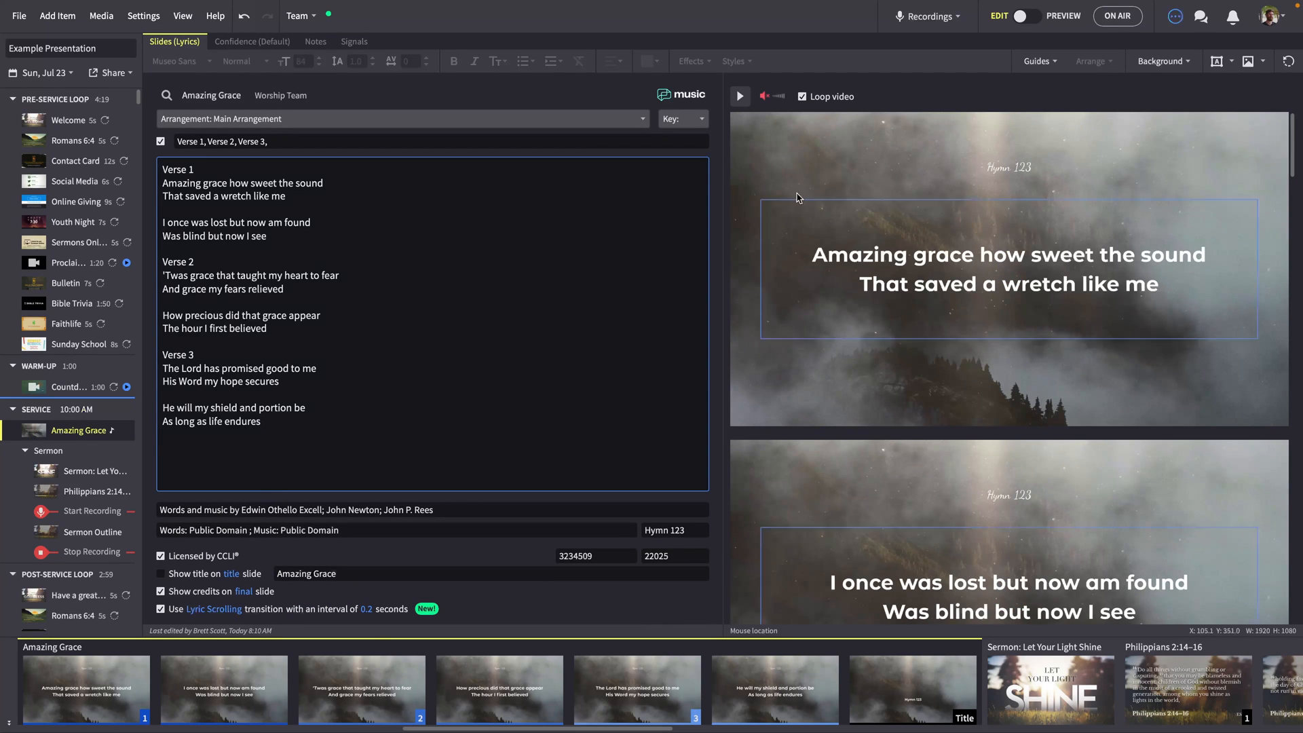
{"action": "left_click", "coordinate": [1033, 16]}
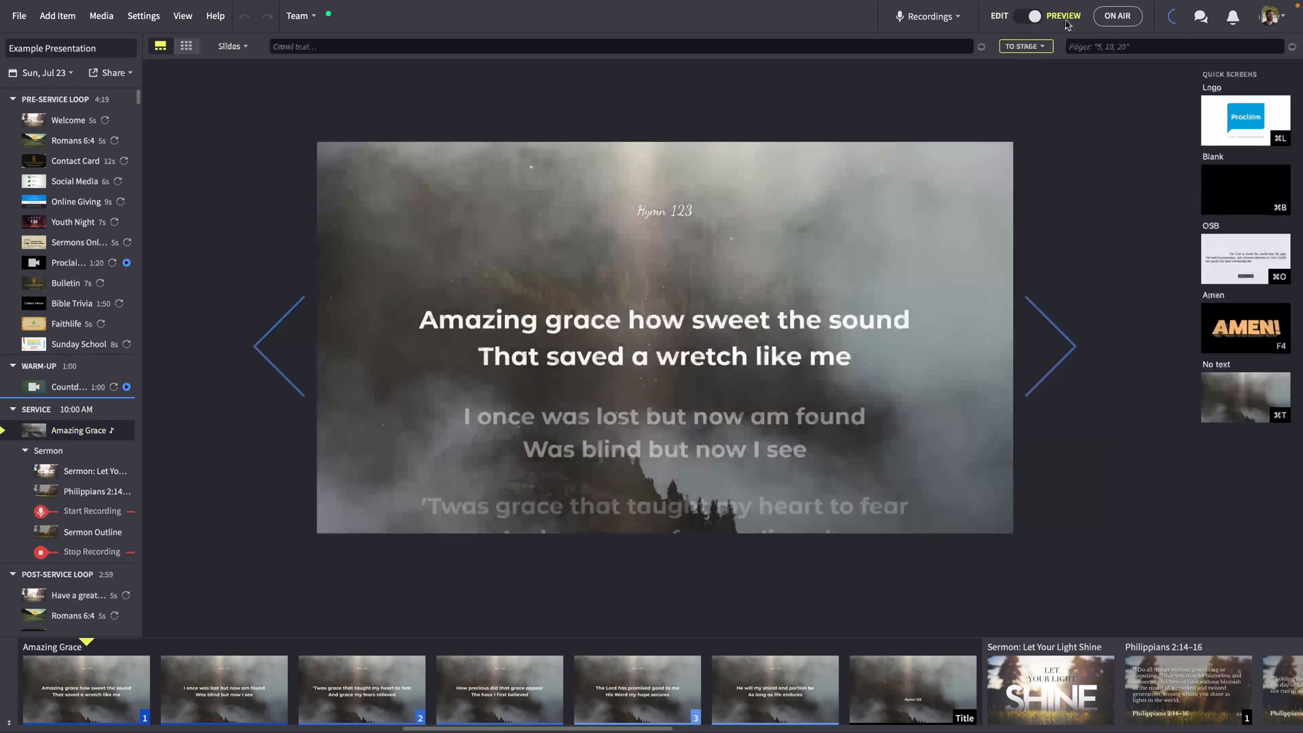
{"action": "mouse_move", "coordinate": [1072, 336]}
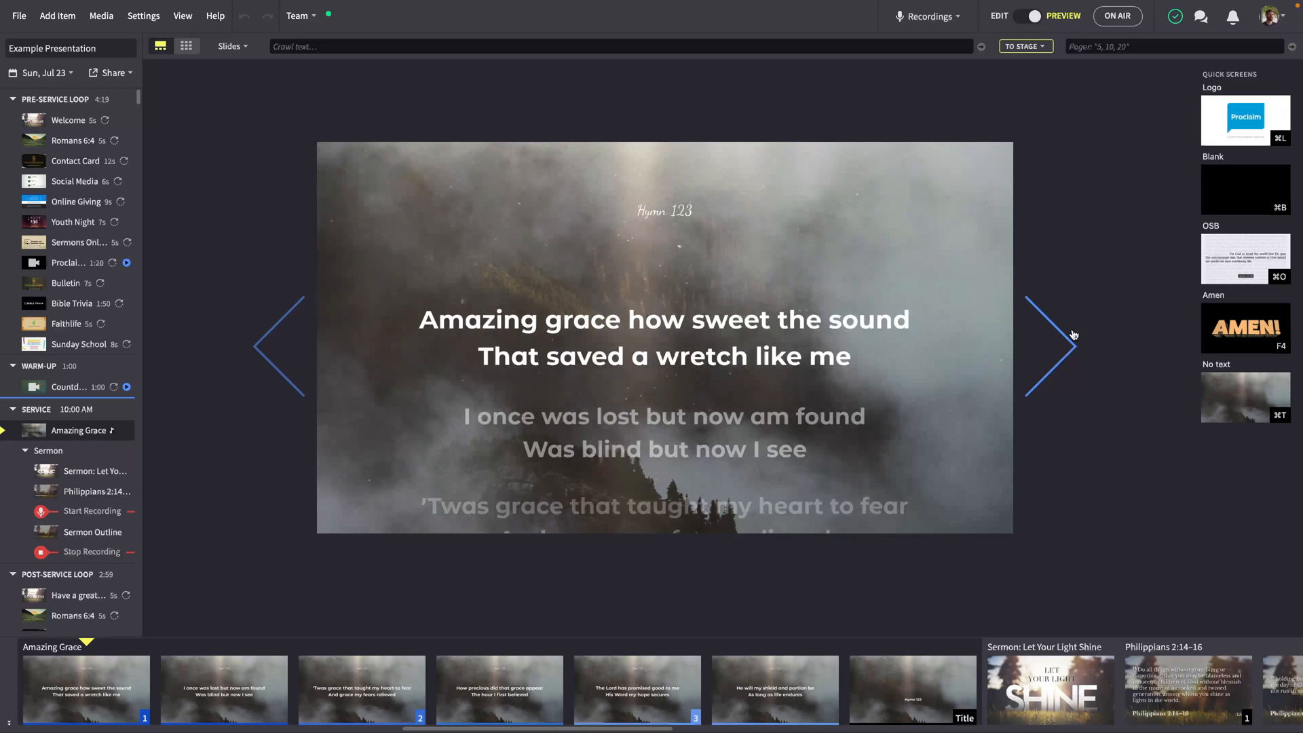
Step: Advance through the Amazing Grace lyric slides to the verse 'The Lord has promised good to me'
{"action": "left_click", "coordinate": [1055, 346]}
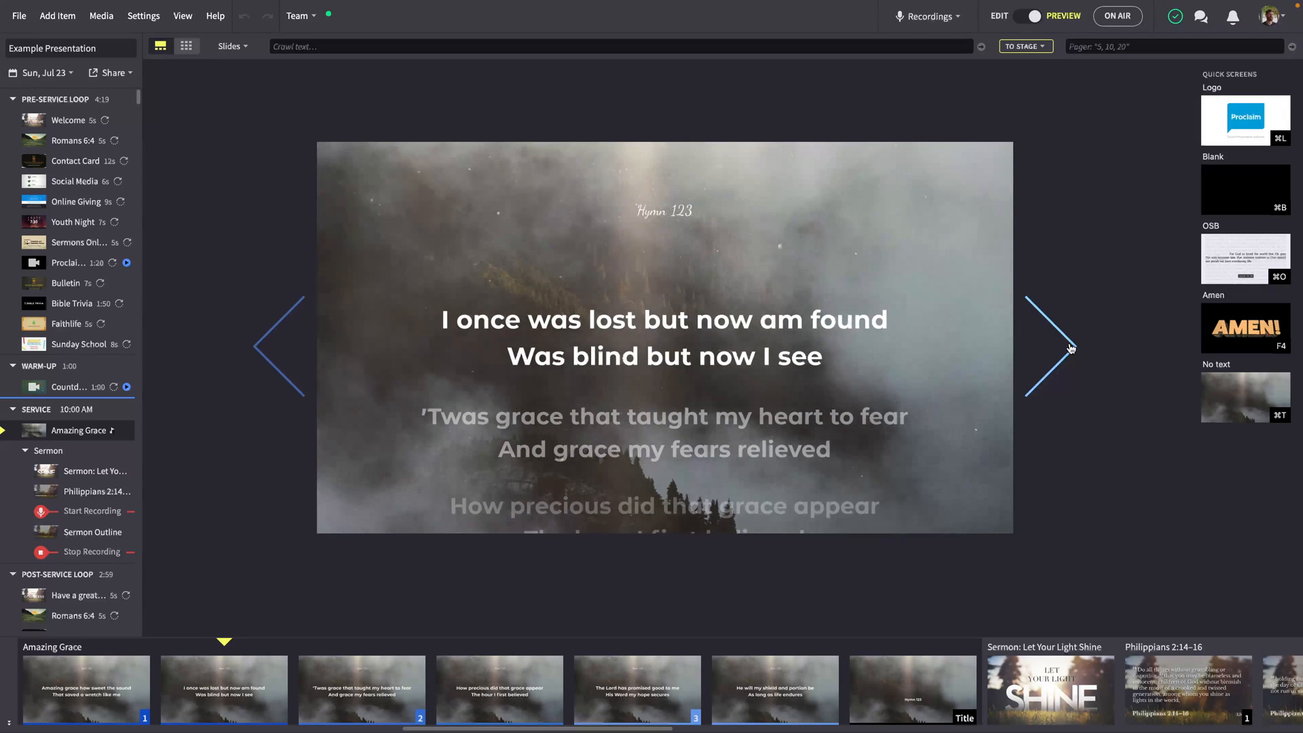
{"action": "left_click", "coordinate": [1053, 346]}
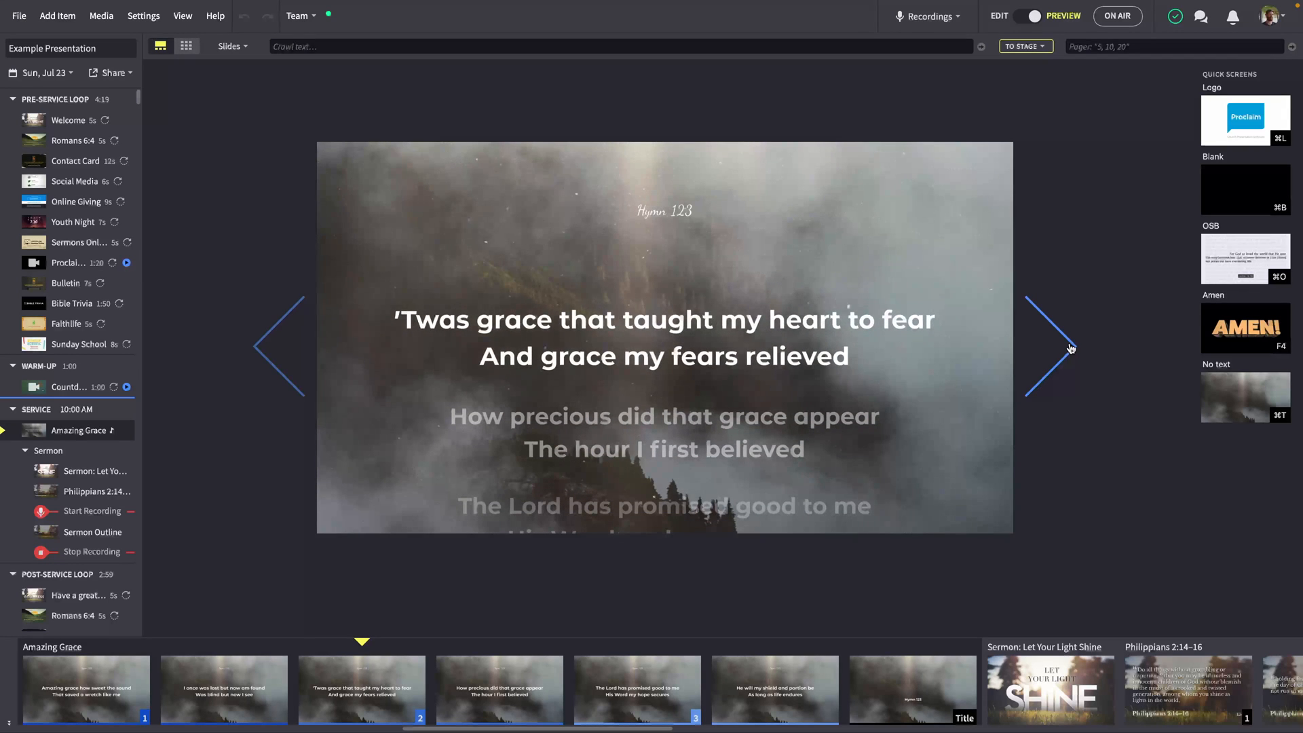
{"action": "left_click", "coordinate": [1053, 348]}
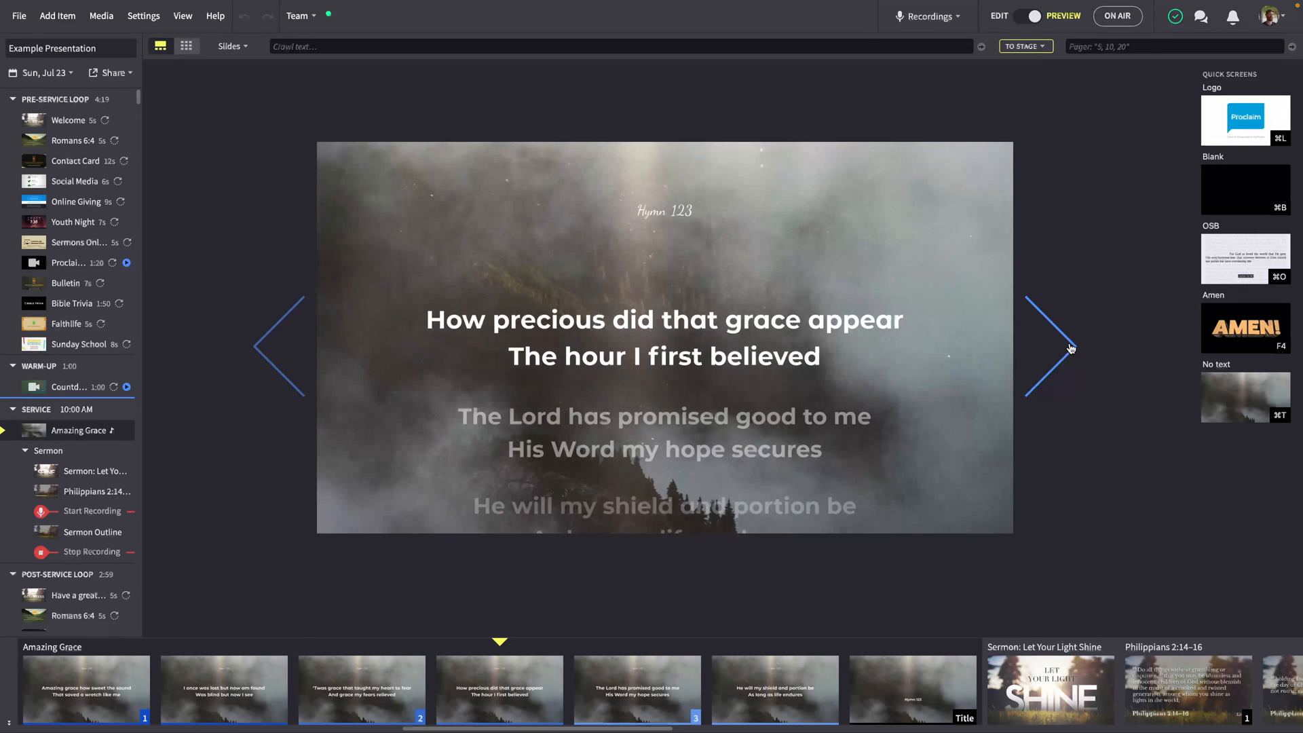
{"action": "left_click", "coordinate": [1053, 346]}
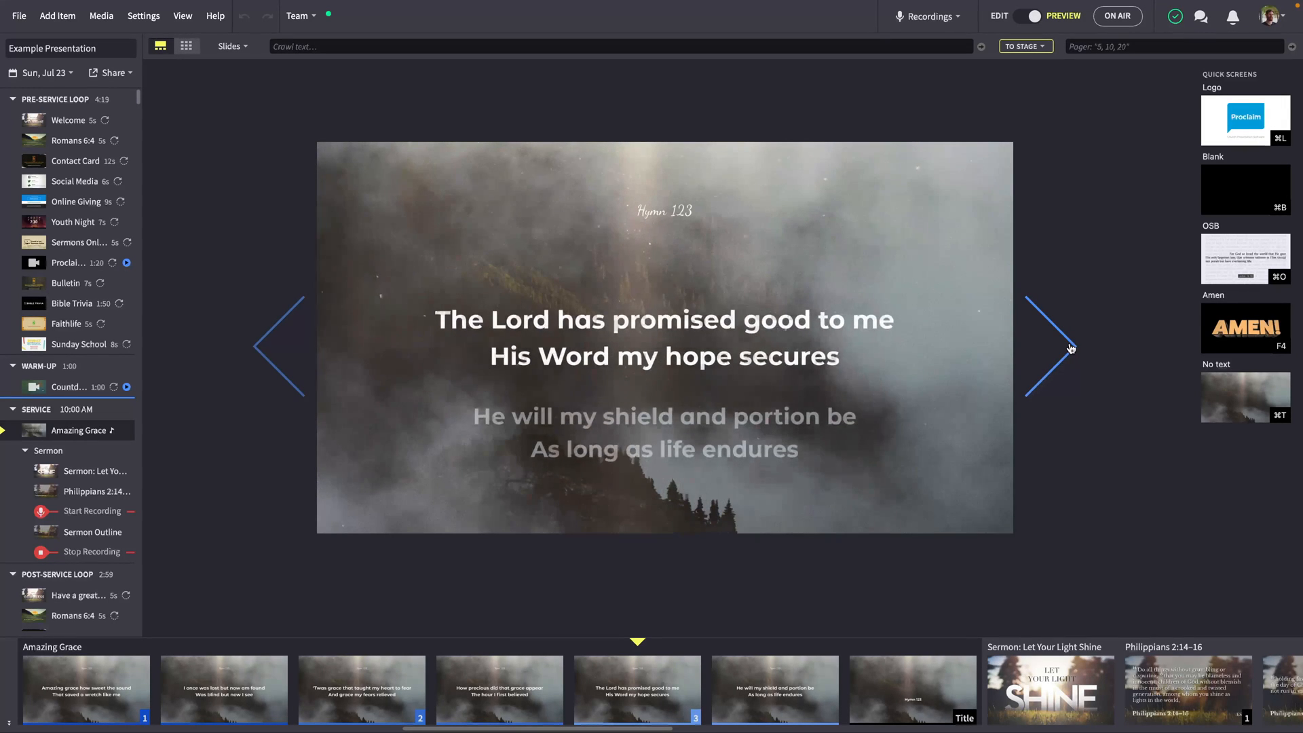
{"action": "left_click", "coordinate": [1053, 346]}
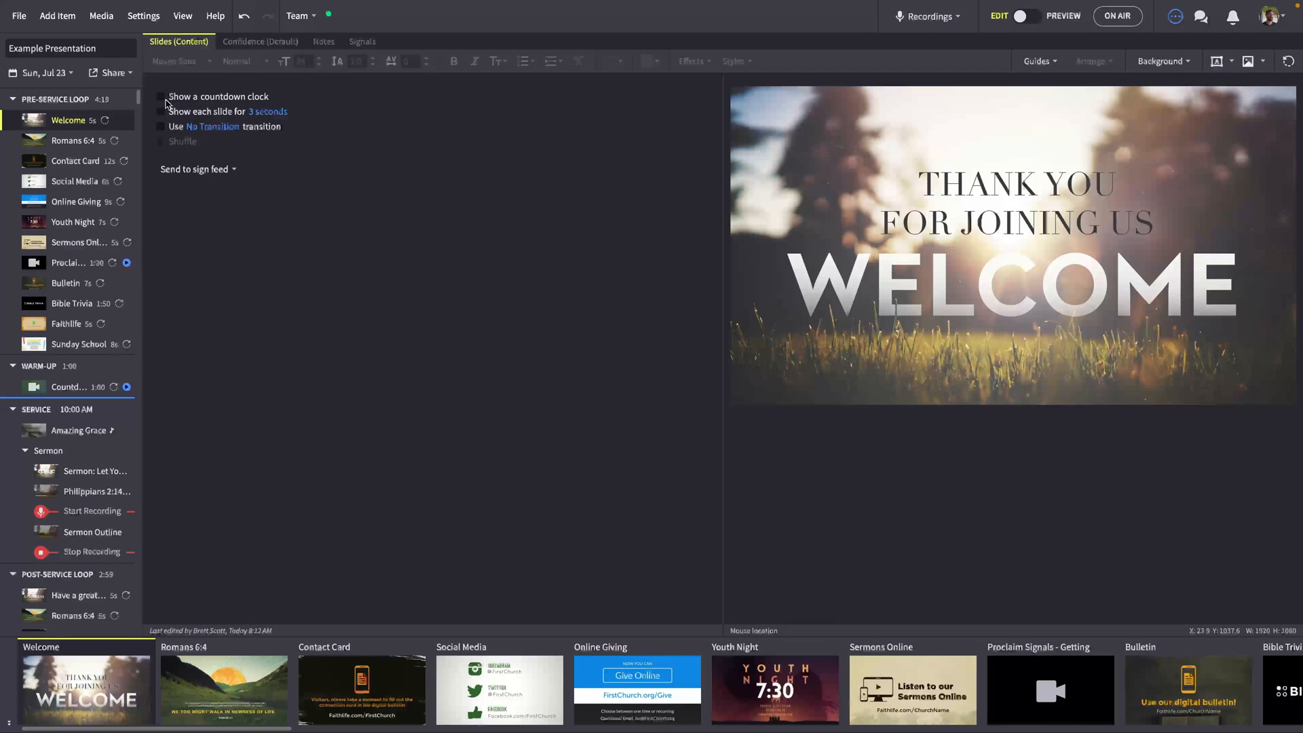
Step: Enable 'Show a countdown clock' on the Welcome slide, preview it, and return to editing Philippians 2:14–15
{"action": "left_click", "coordinate": [160, 96]}
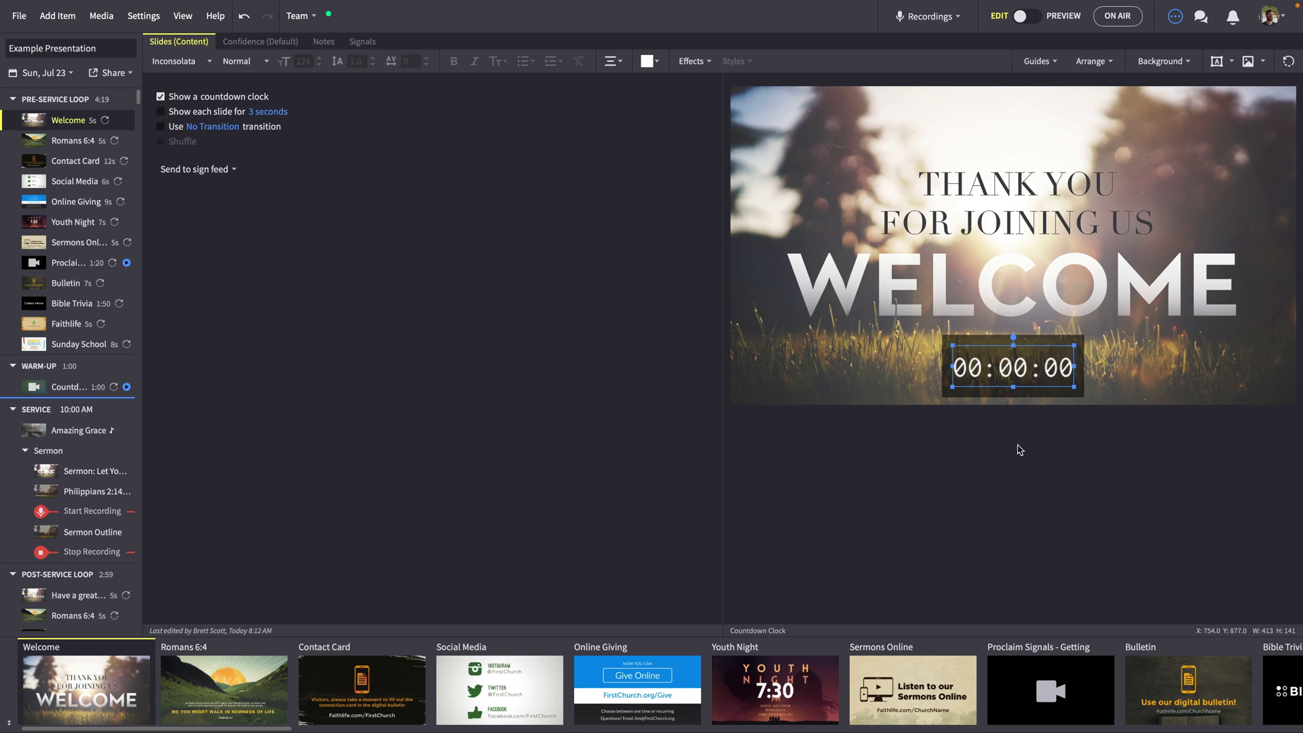
{"action": "left_click", "coordinate": [1034, 17]}
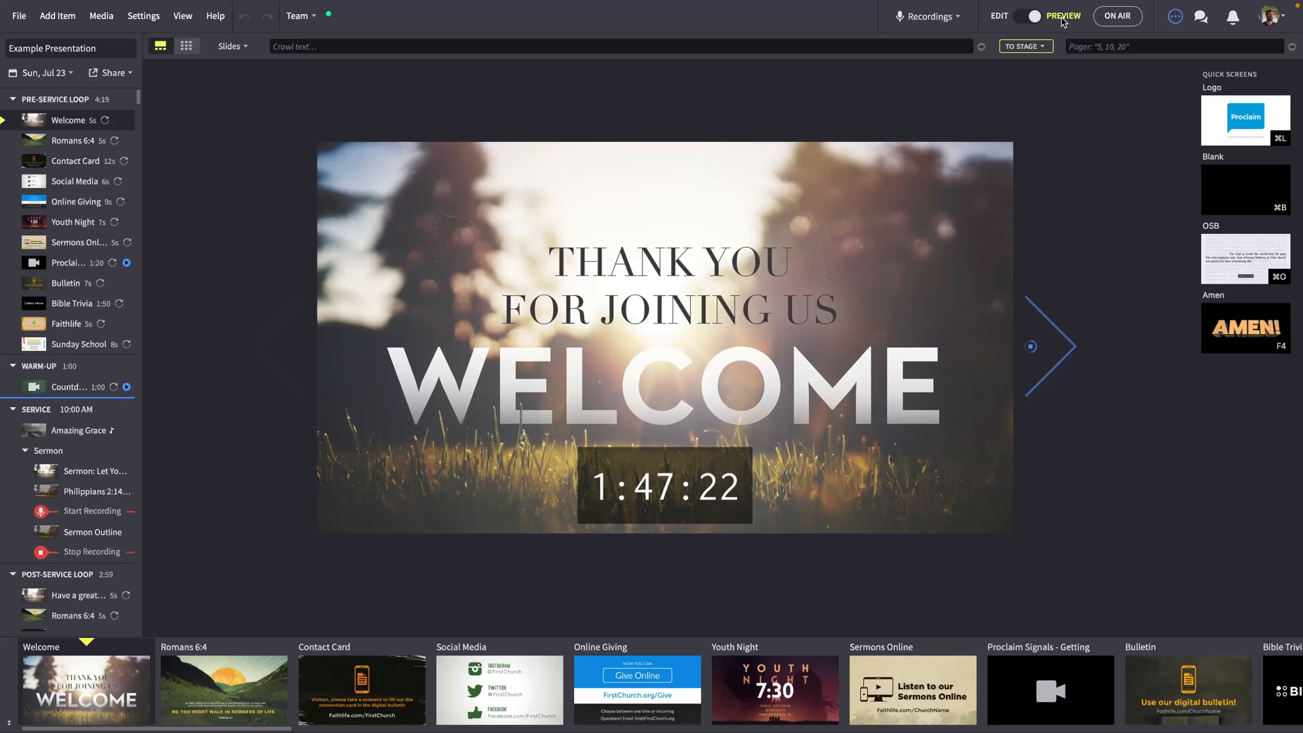
{"action": "left_click", "coordinate": [97, 491]}
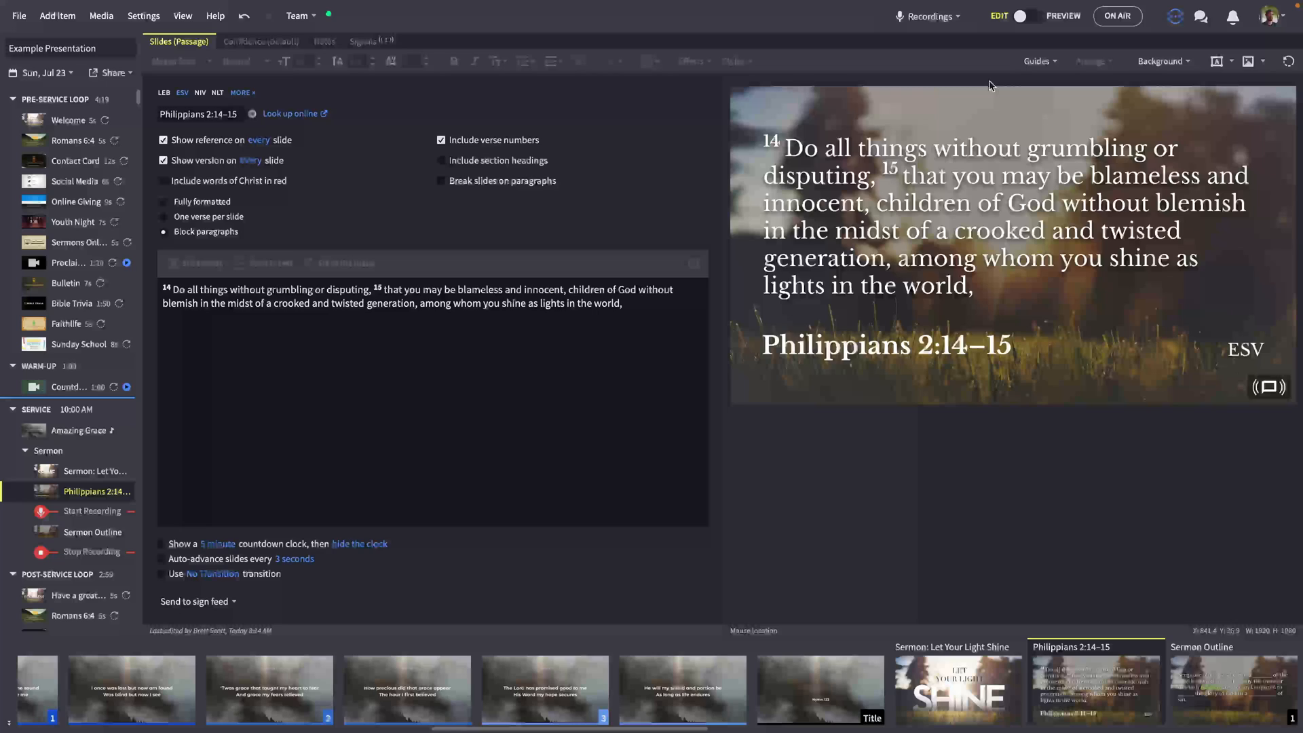
Step: Add the next verse to extend the passage to Philippians 2:14–16, then change the reference to Philippians 4:8
{"action": "left_click", "coordinate": [1033, 17]}
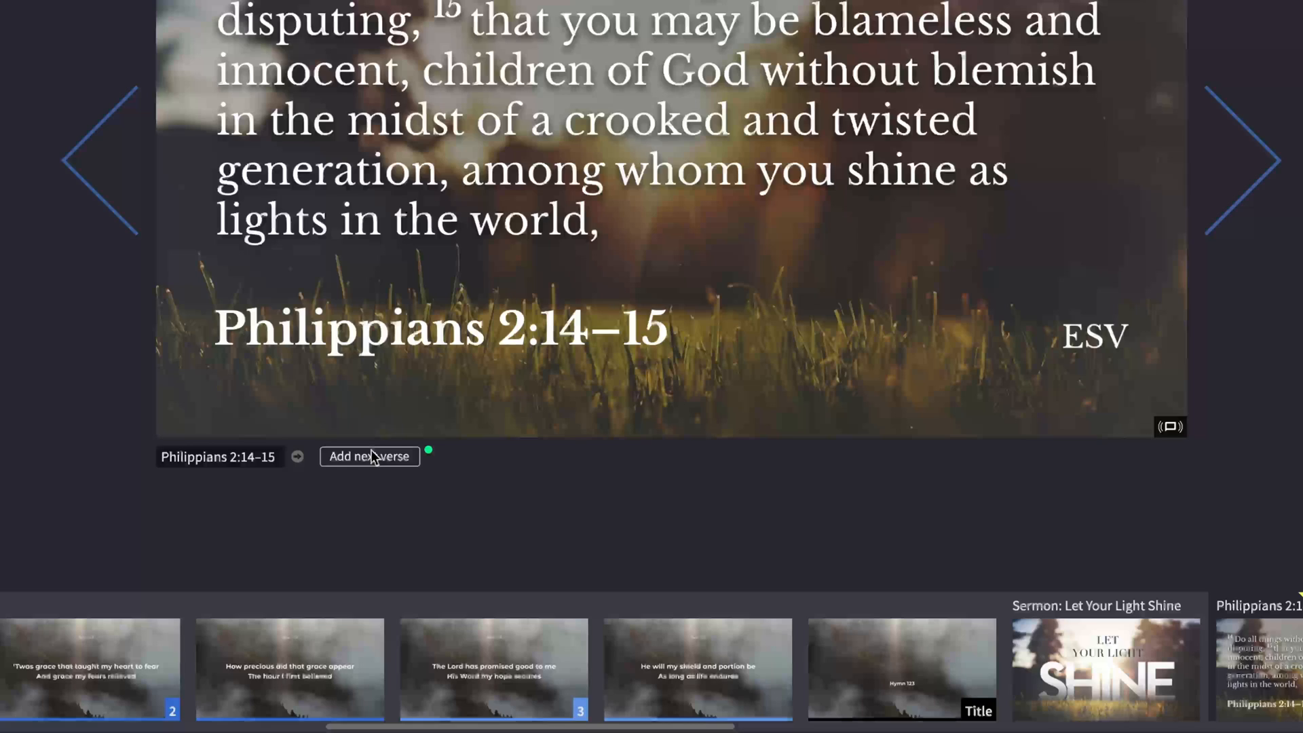
{"action": "left_click", "coordinate": [369, 456]}
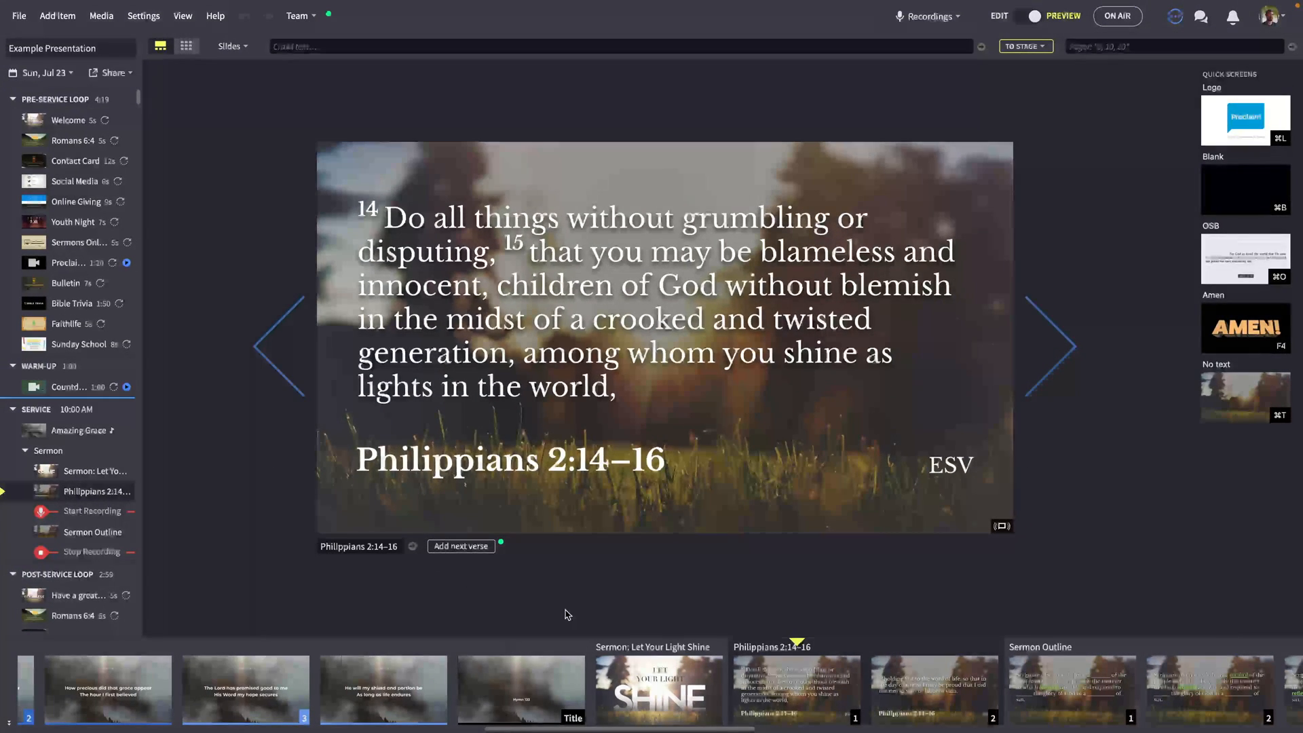
{"action": "left_click", "coordinate": [1050, 347]}
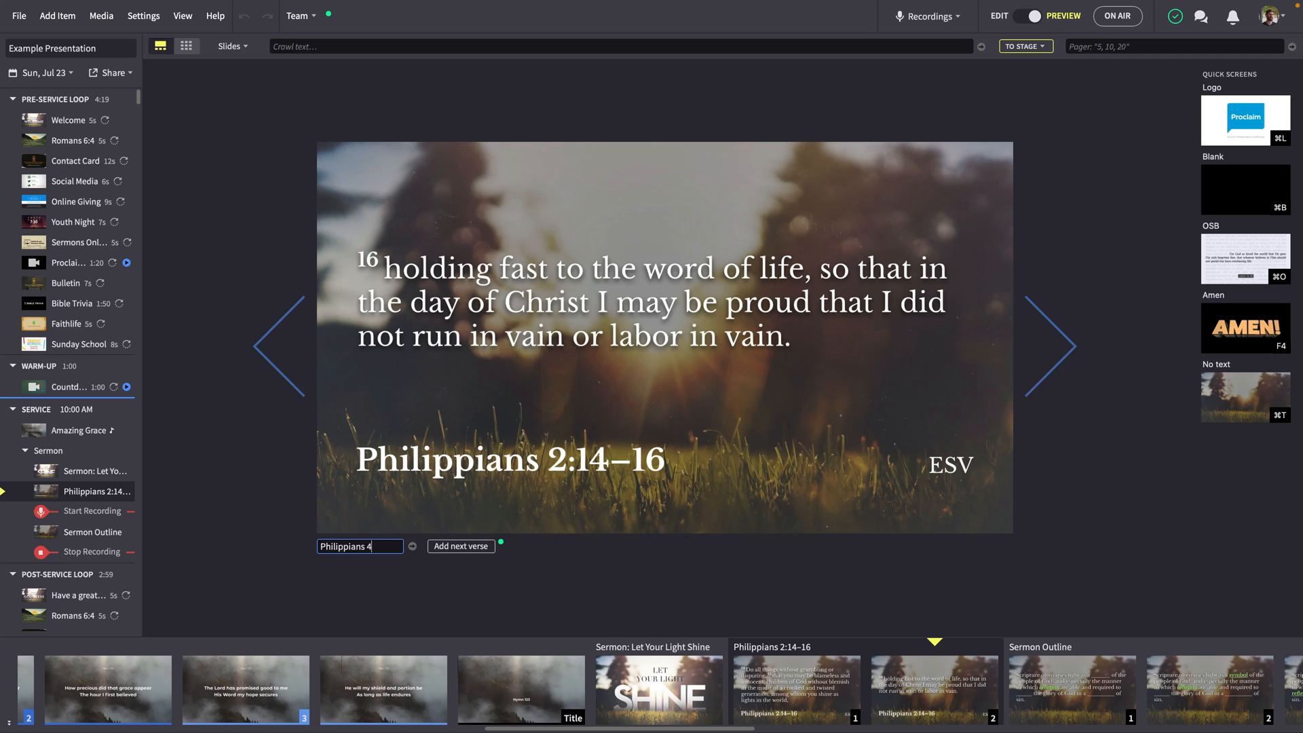
{"action": "type", "text": ":8"}
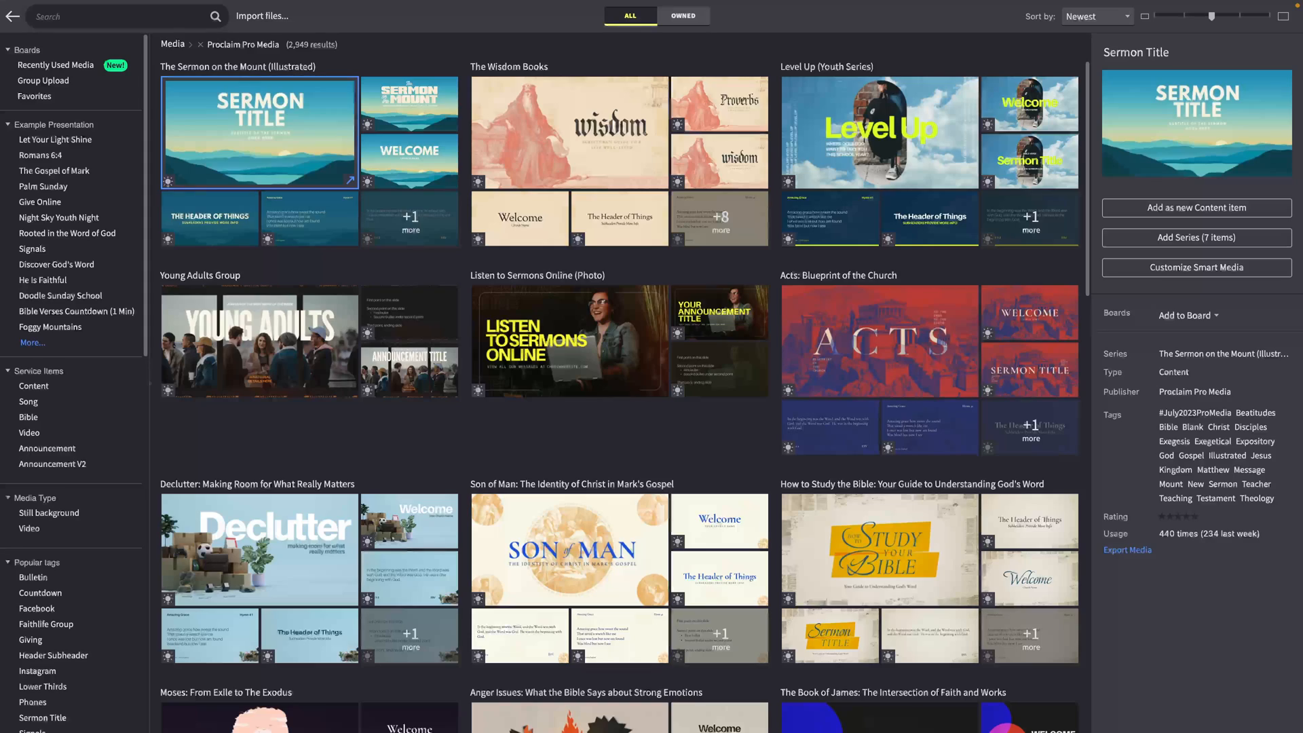
{"action": "mouse_move", "coordinate": [365, 463]}
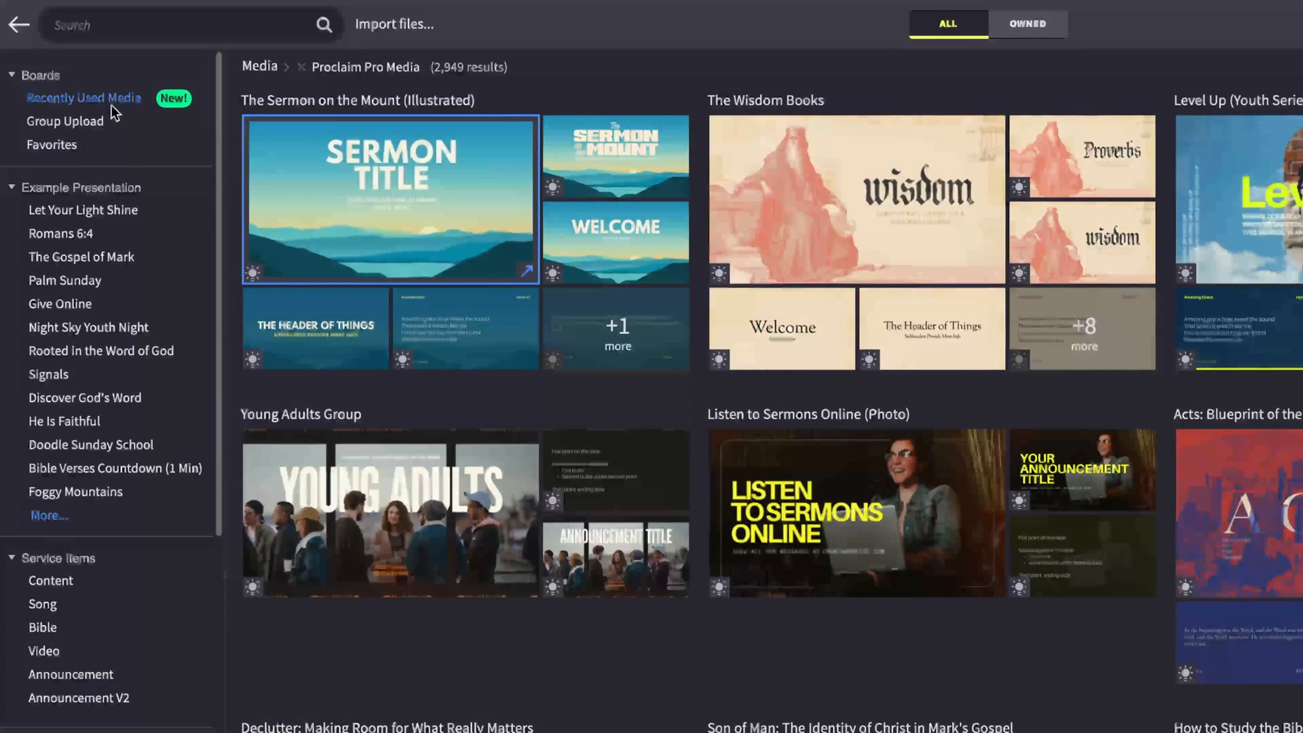
Step: Show the Recently Used Media board in the media browser
{"action": "left_click", "coordinate": [83, 98]}
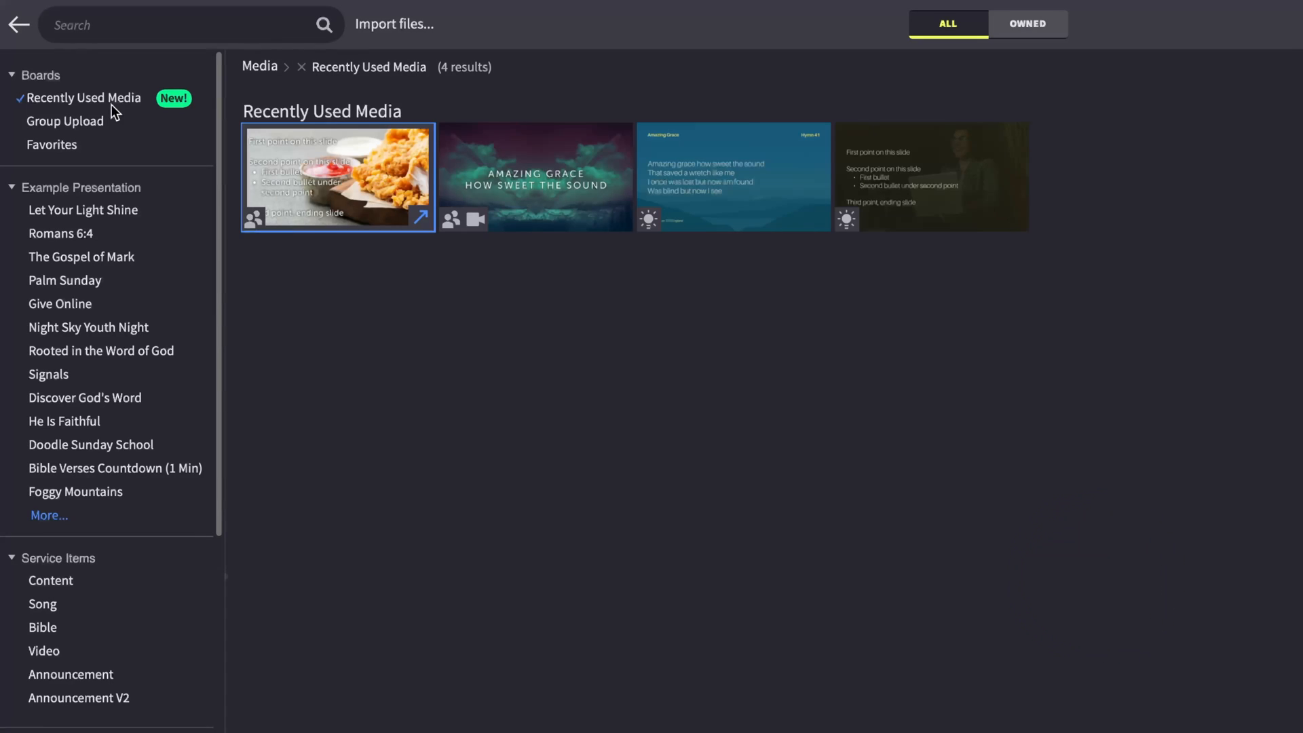
{"action": "mouse_move", "coordinate": [547, 188]}
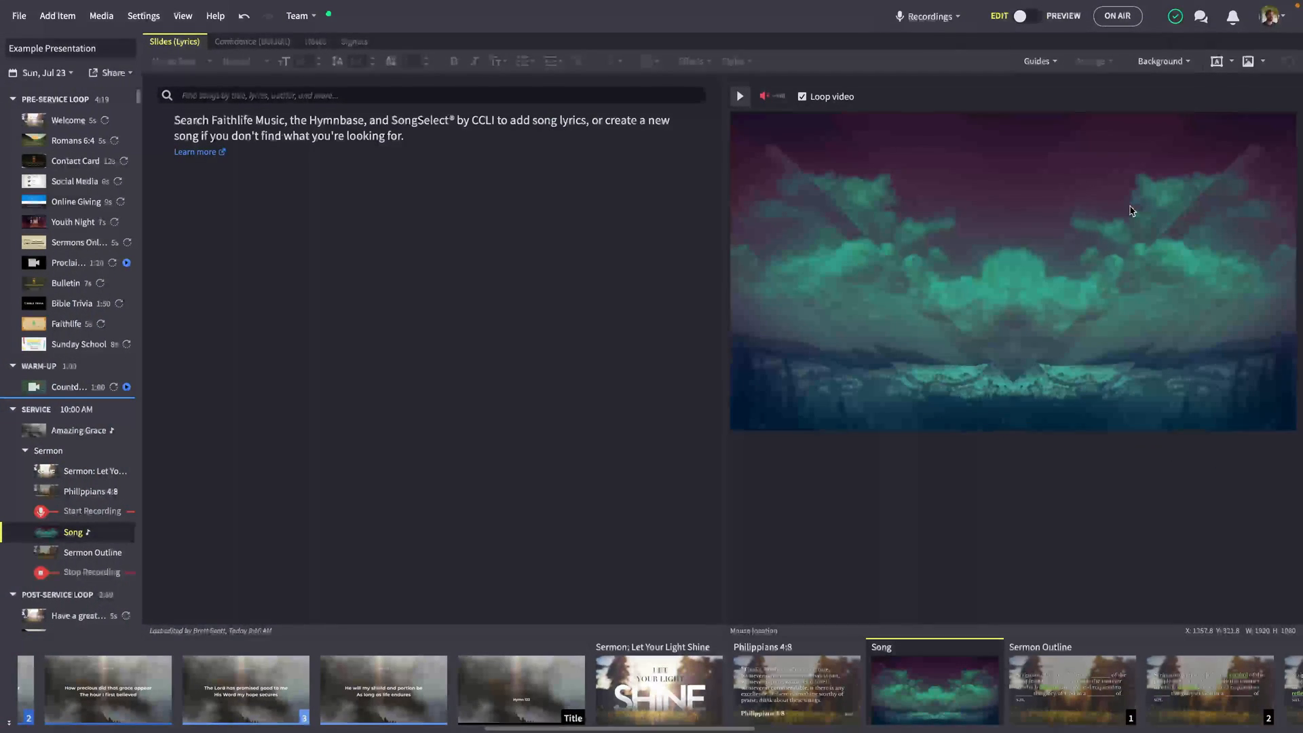
Step: Show the Amazing Grace lyrics and browse smart media backgrounds for the song
{"action": "left_click", "coordinate": [78, 430]}
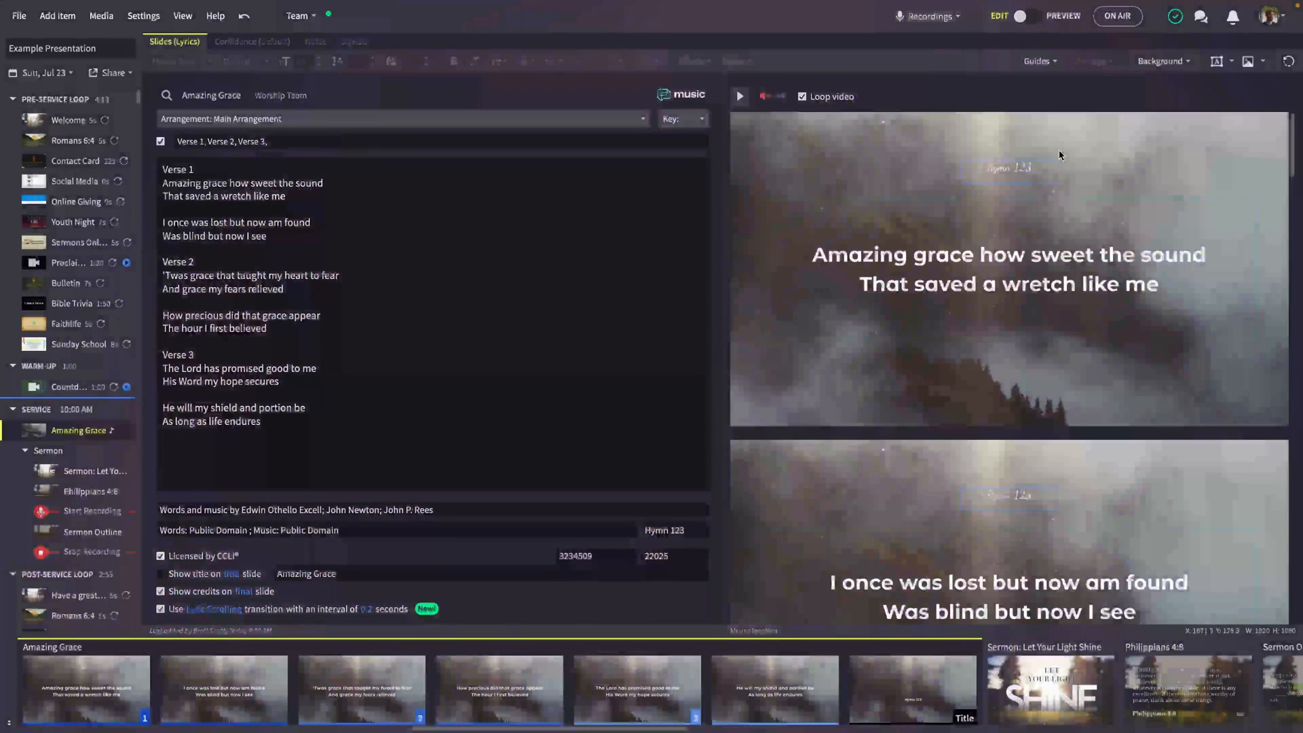
{"action": "left_click", "coordinate": [1161, 61]}
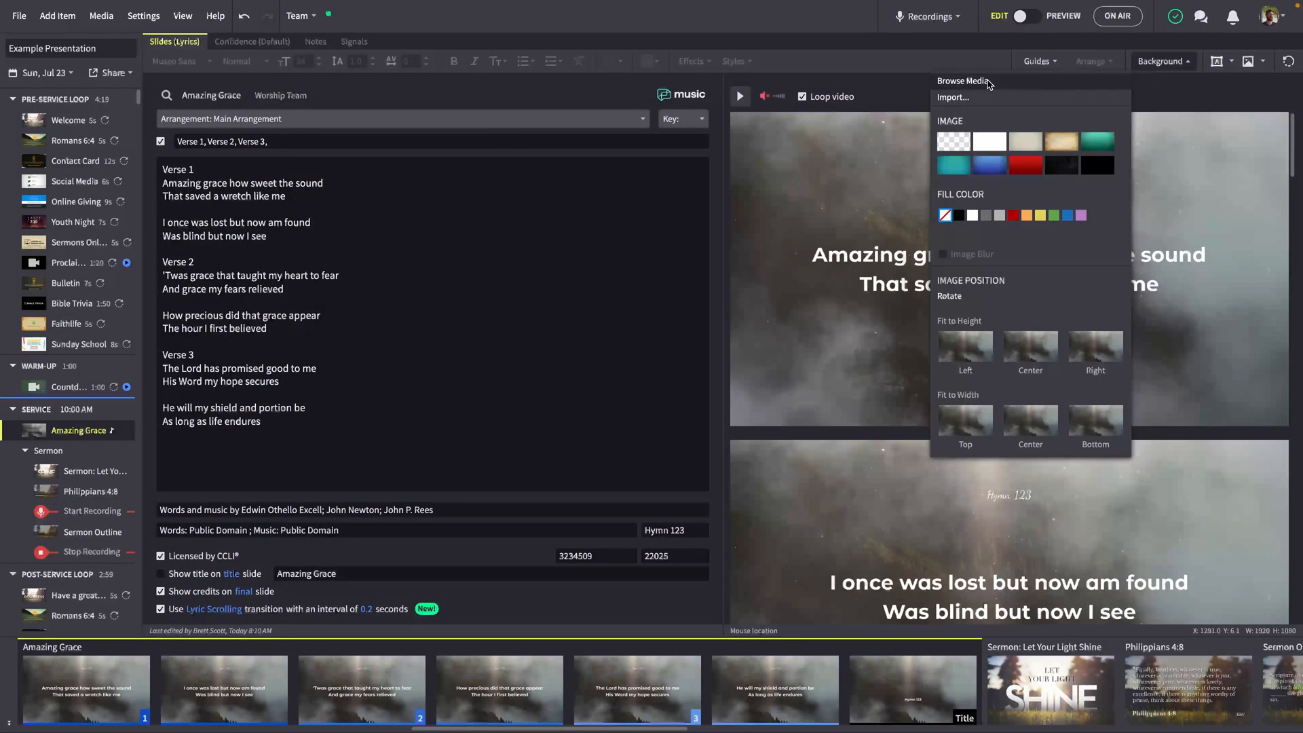
{"action": "left_click", "coordinate": [964, 80]}
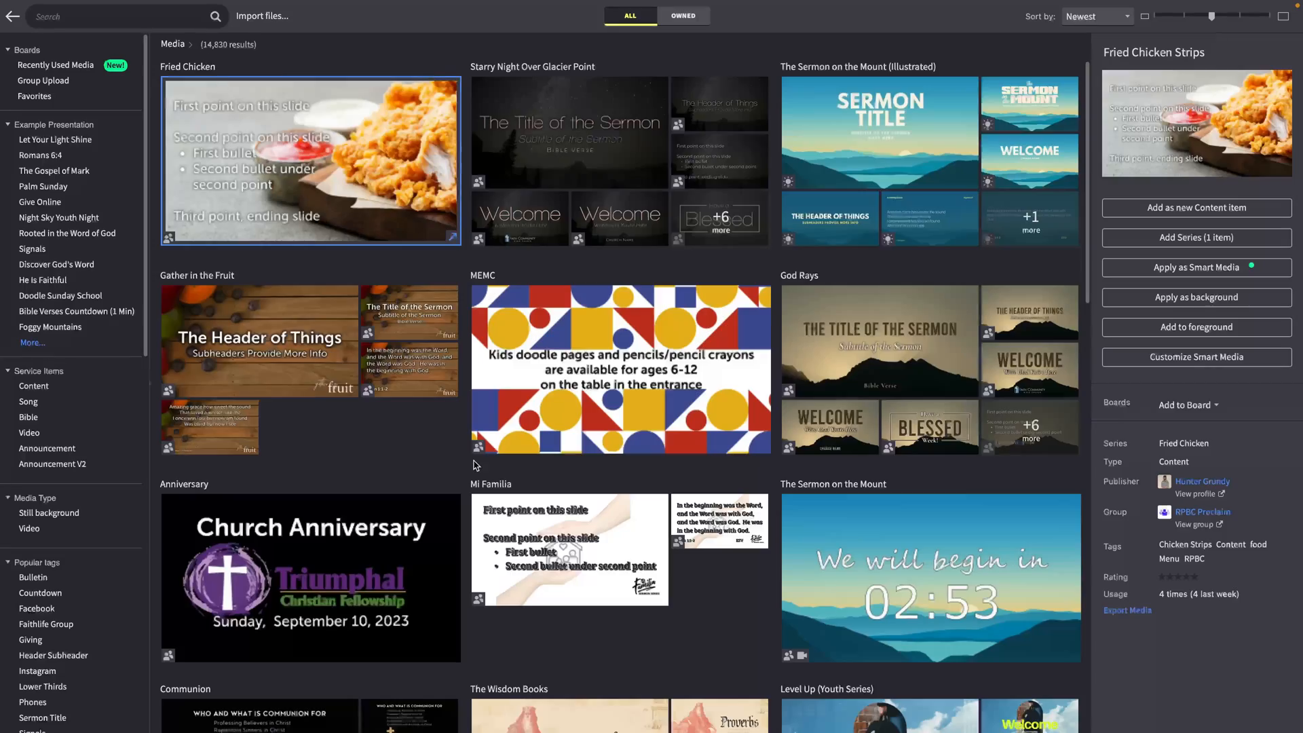
{"action": "scroll", "scroll_direction": "down", "scroll_amount": 3}
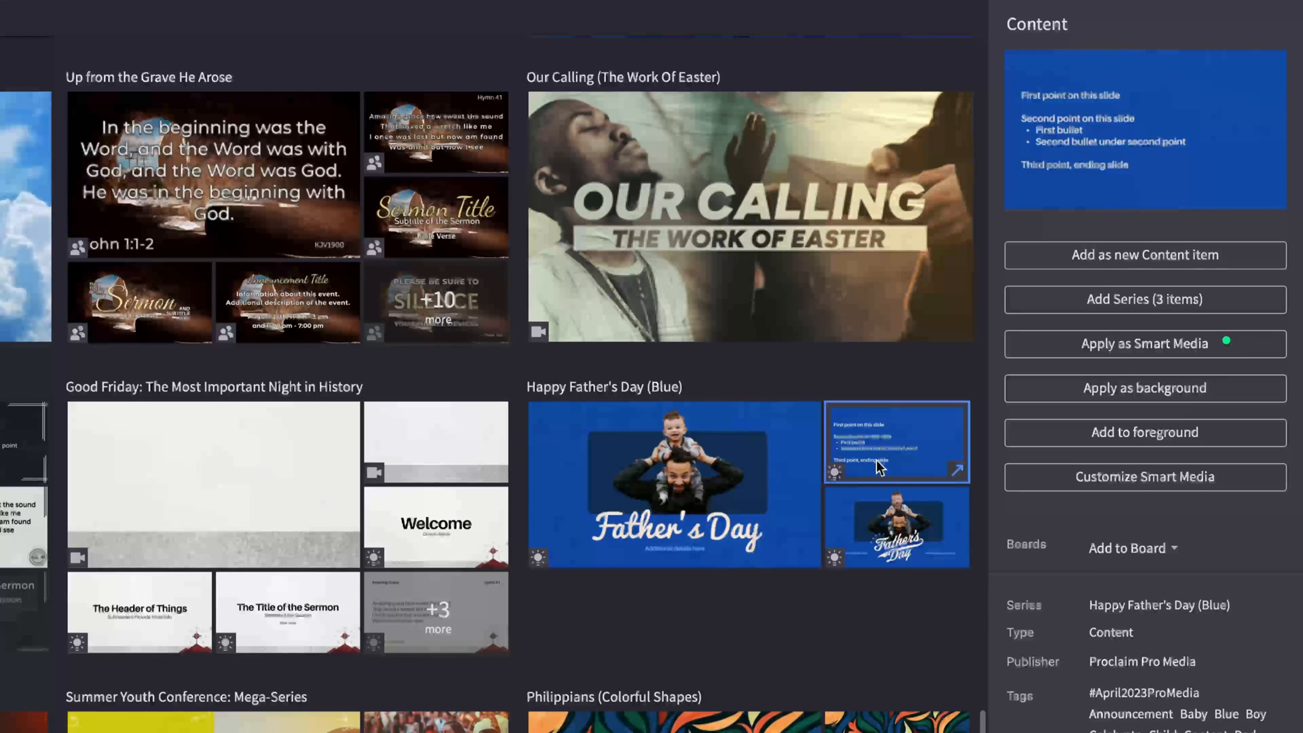
{"action": "mouse_move", "coordinate": [1045, 352]}
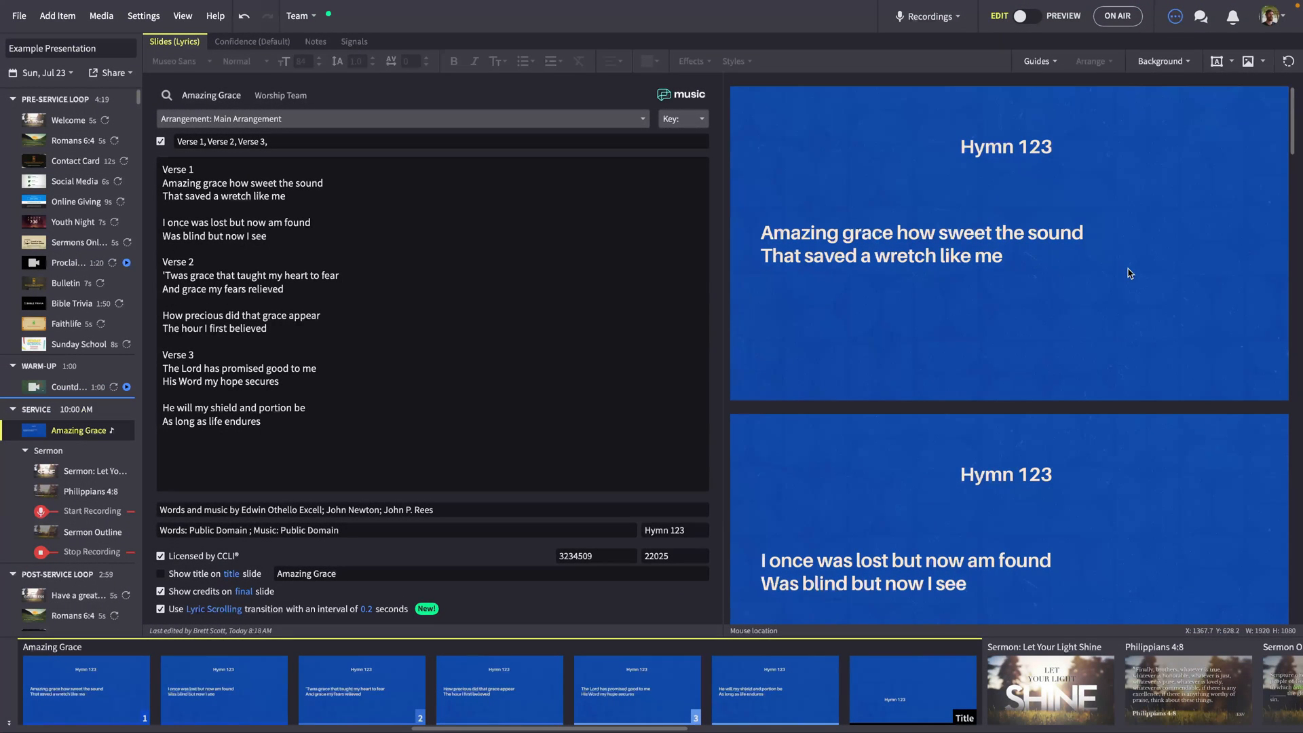
{"action": "mouse_move", "coordinate": [627, 336]}
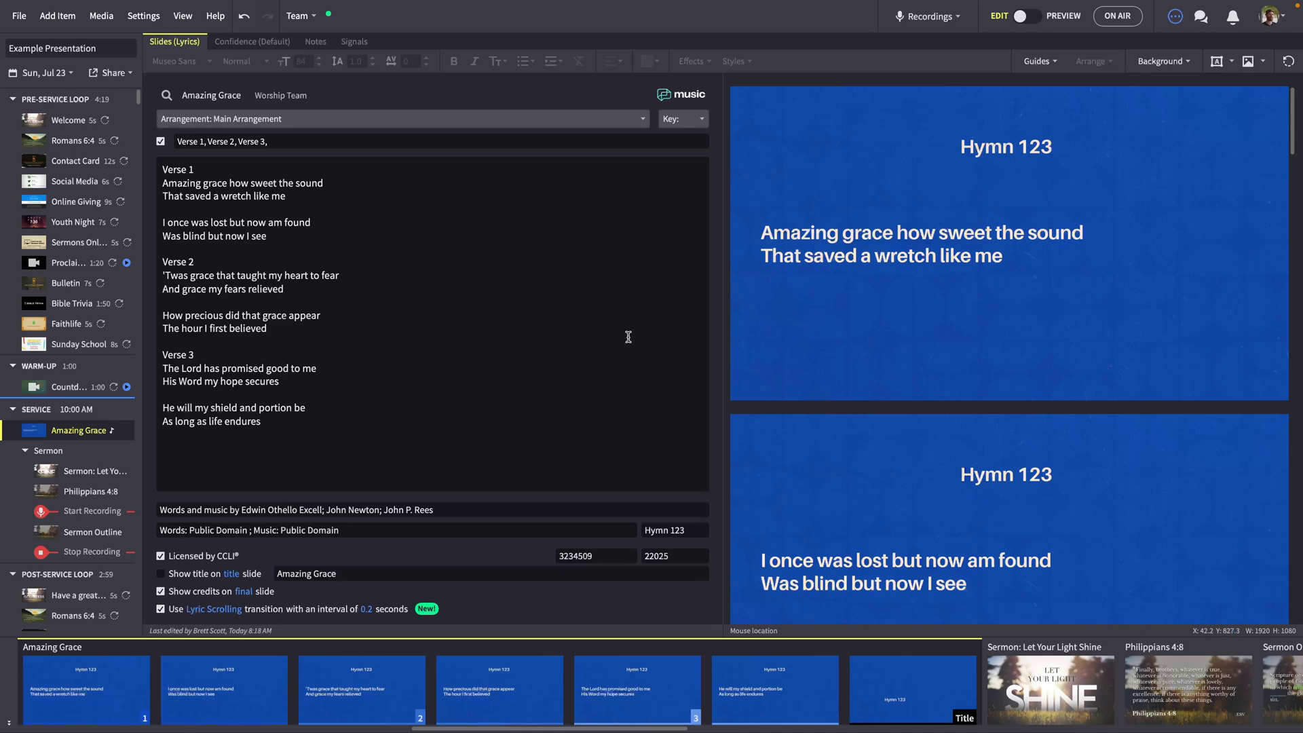
Step: Apply The Kingdom series artwork from the media library to the sermon items
{"action": "left_click", "coordinate": [95, 471]}
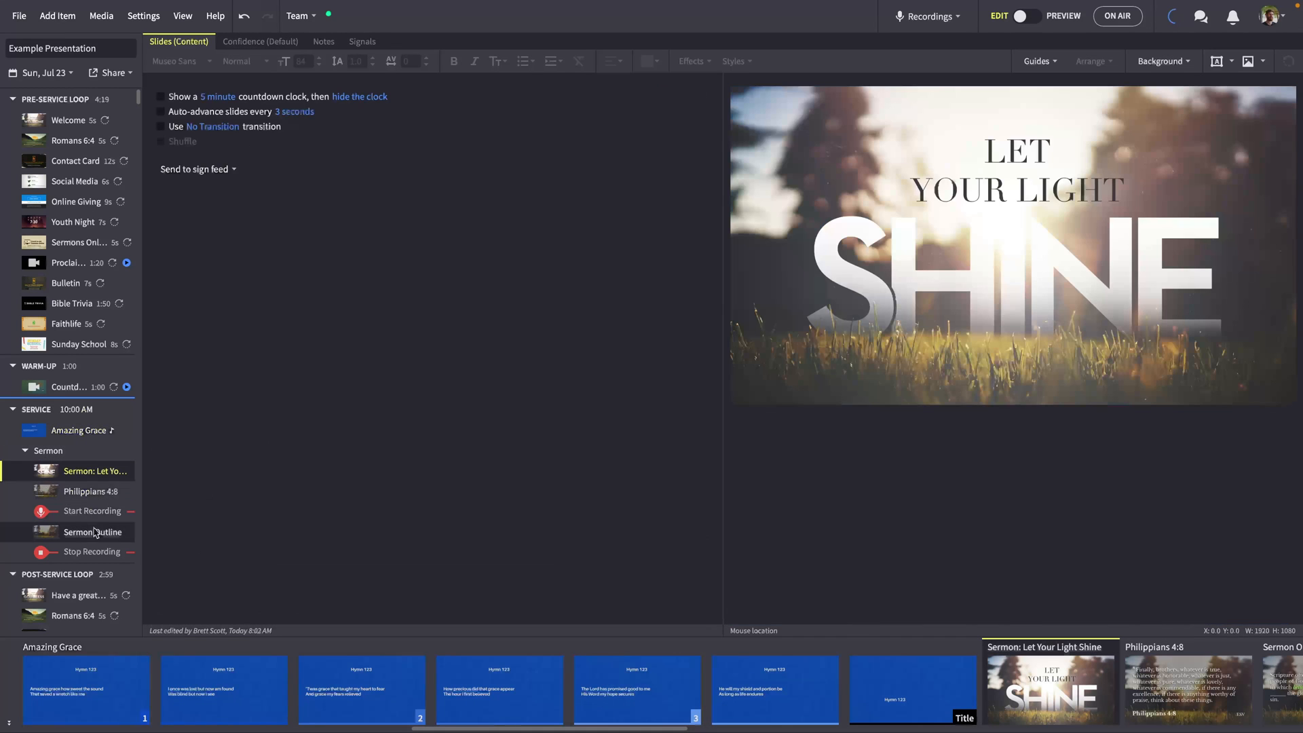
{"action": "left_click", "coordinate": [93, 532]}
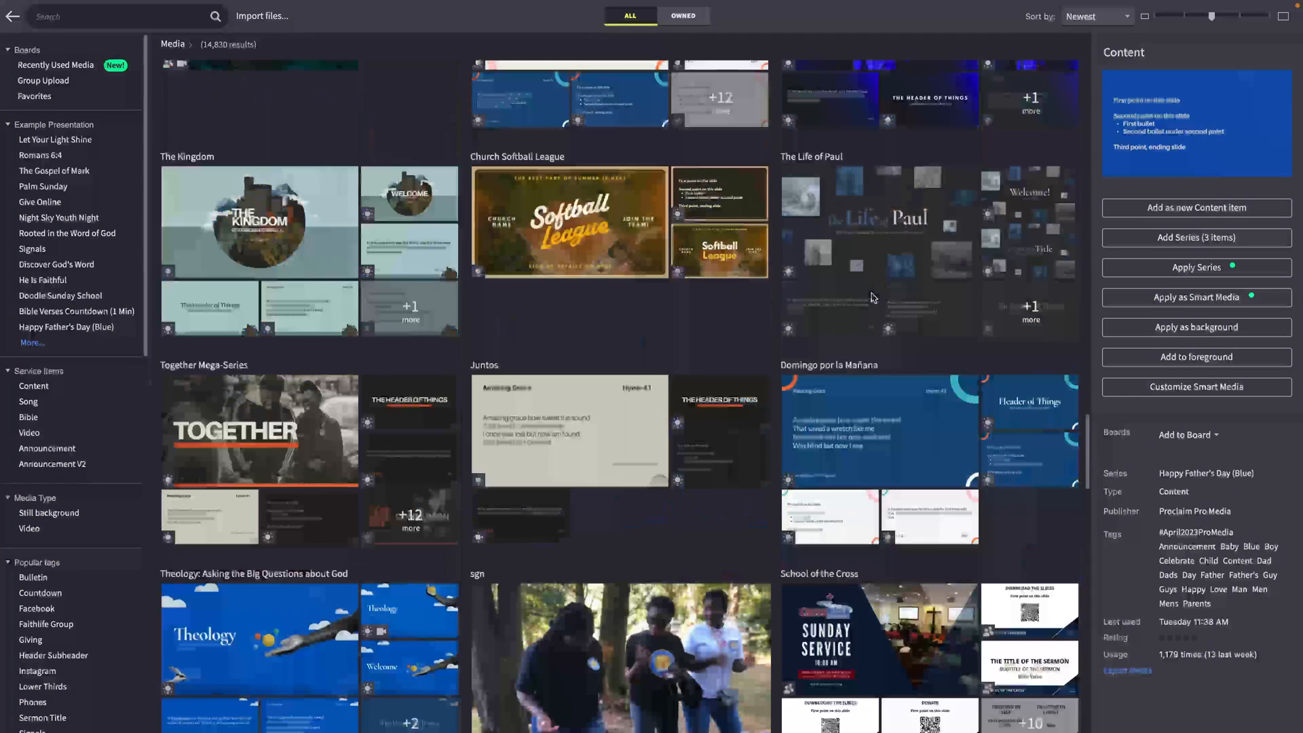
{"action": "left_click", "coordinate": [258, 221]}
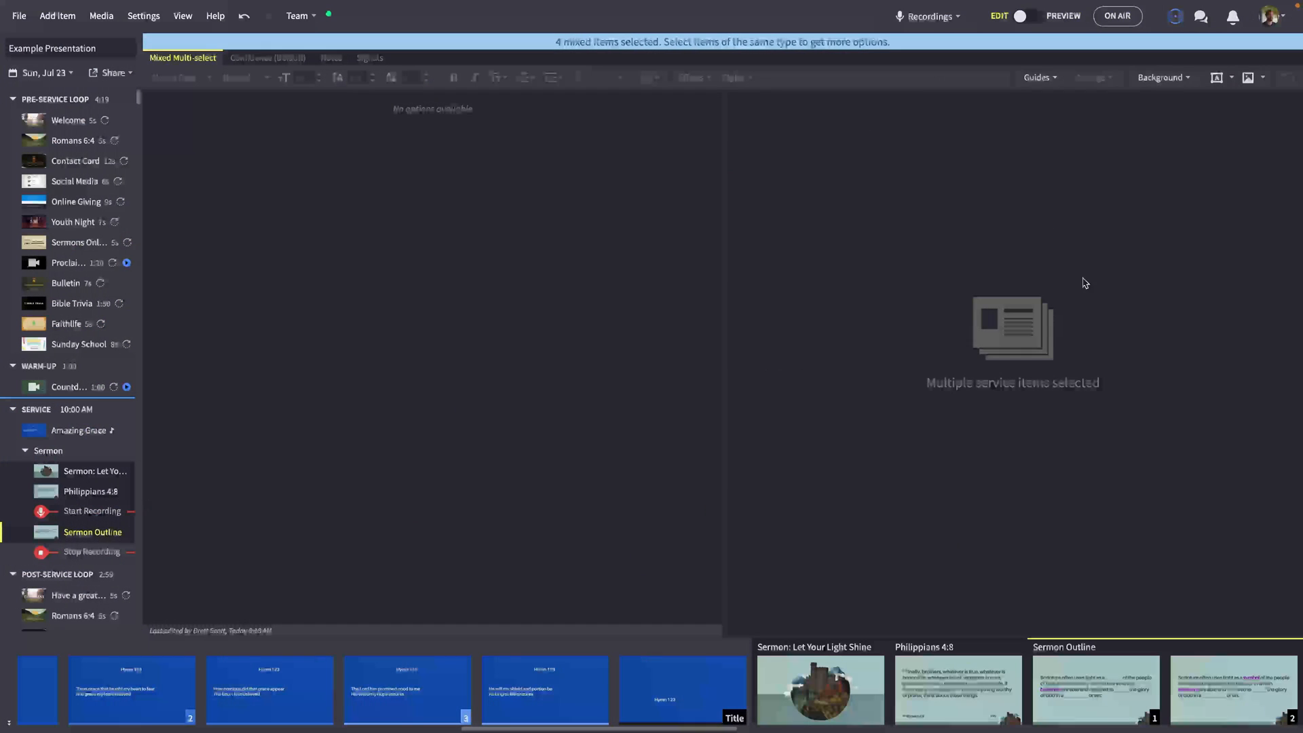
Step: Review the sermon title, Philippians 4:8 passage and Sermon Outline with the new castle artwork
{"action": "left_click", "coordinate": [91, 471]}
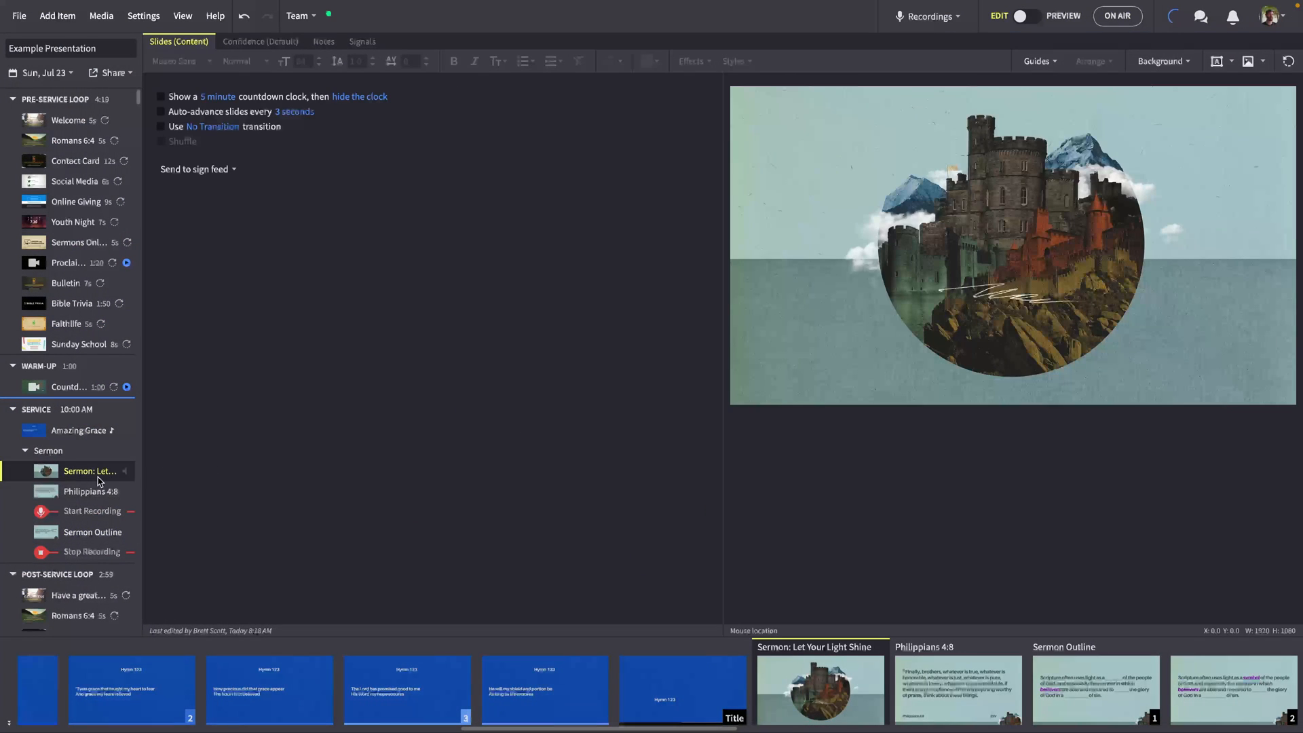
{"action": "left_click", "coordinate": [91, 491]}
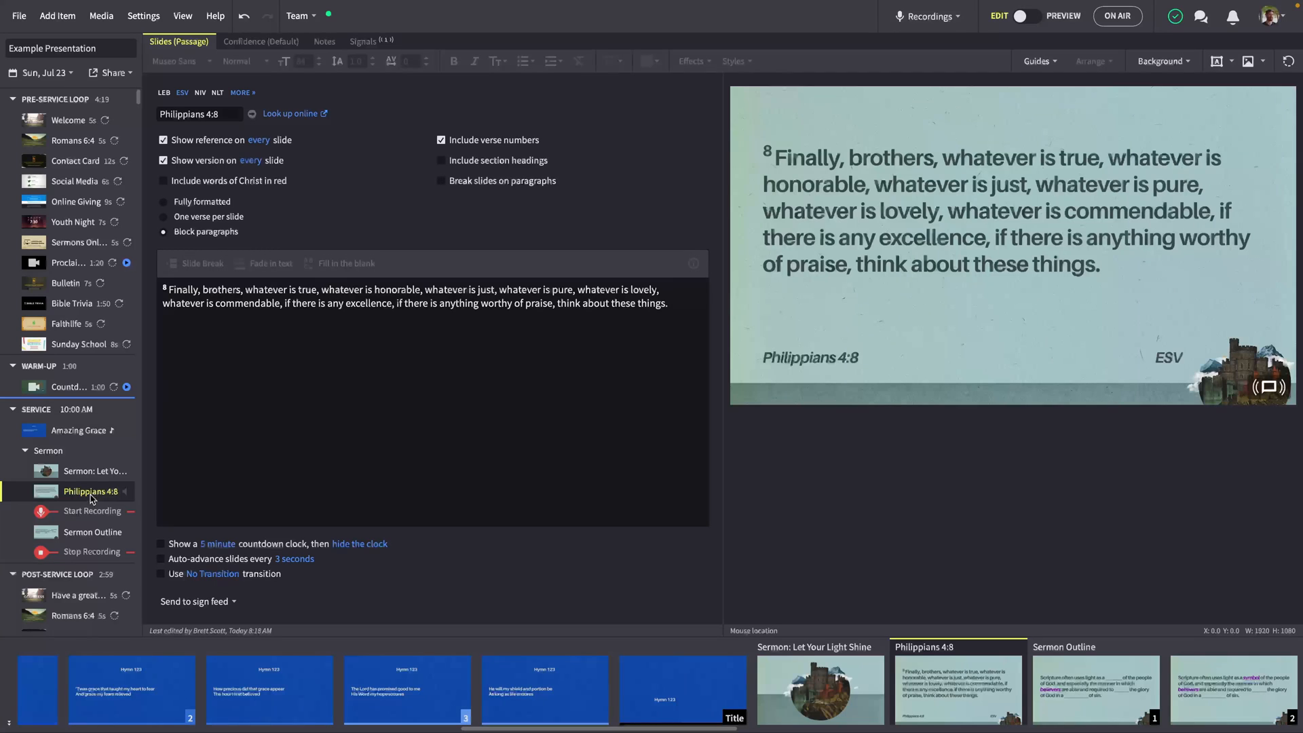
{"action": "left_click", "coordinate": [90, 532]}
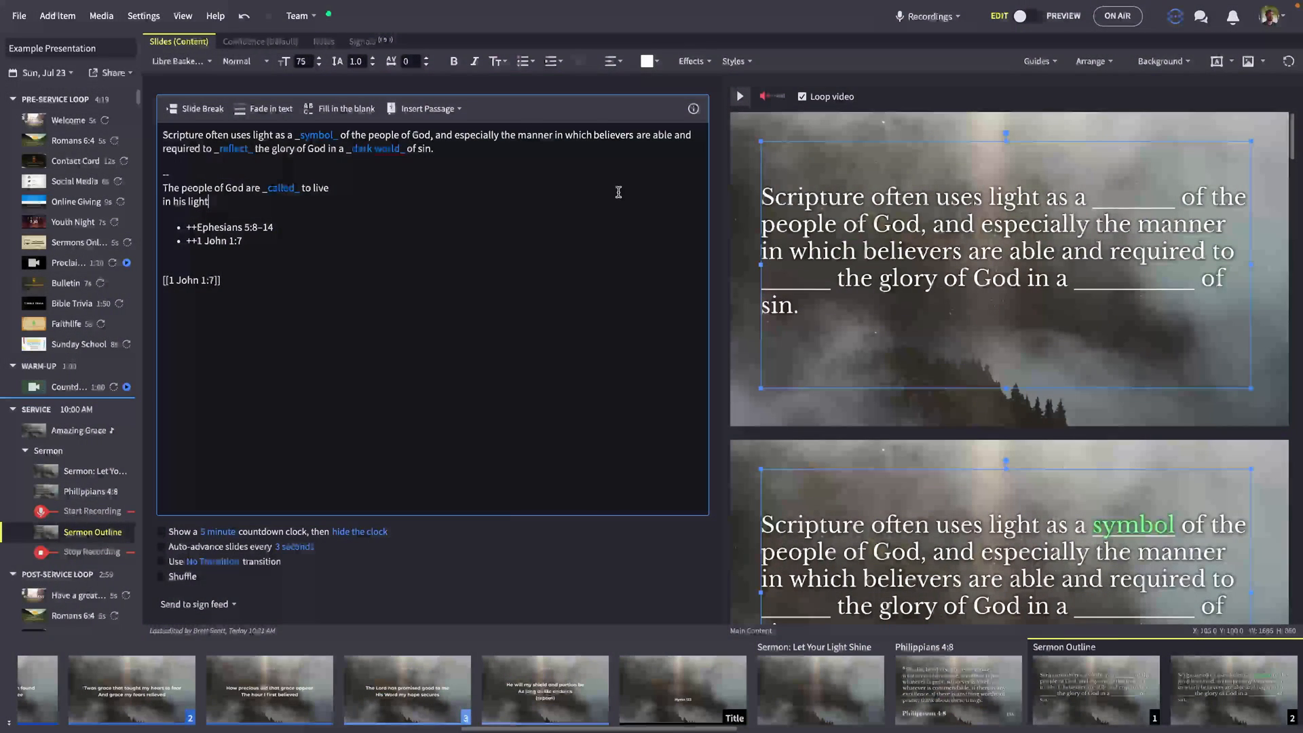
Step: Make the word 'believers' italic and green #99FFA6 in the Sermon Outline
{"action": "double_click", "coordinate": [614, 134]}
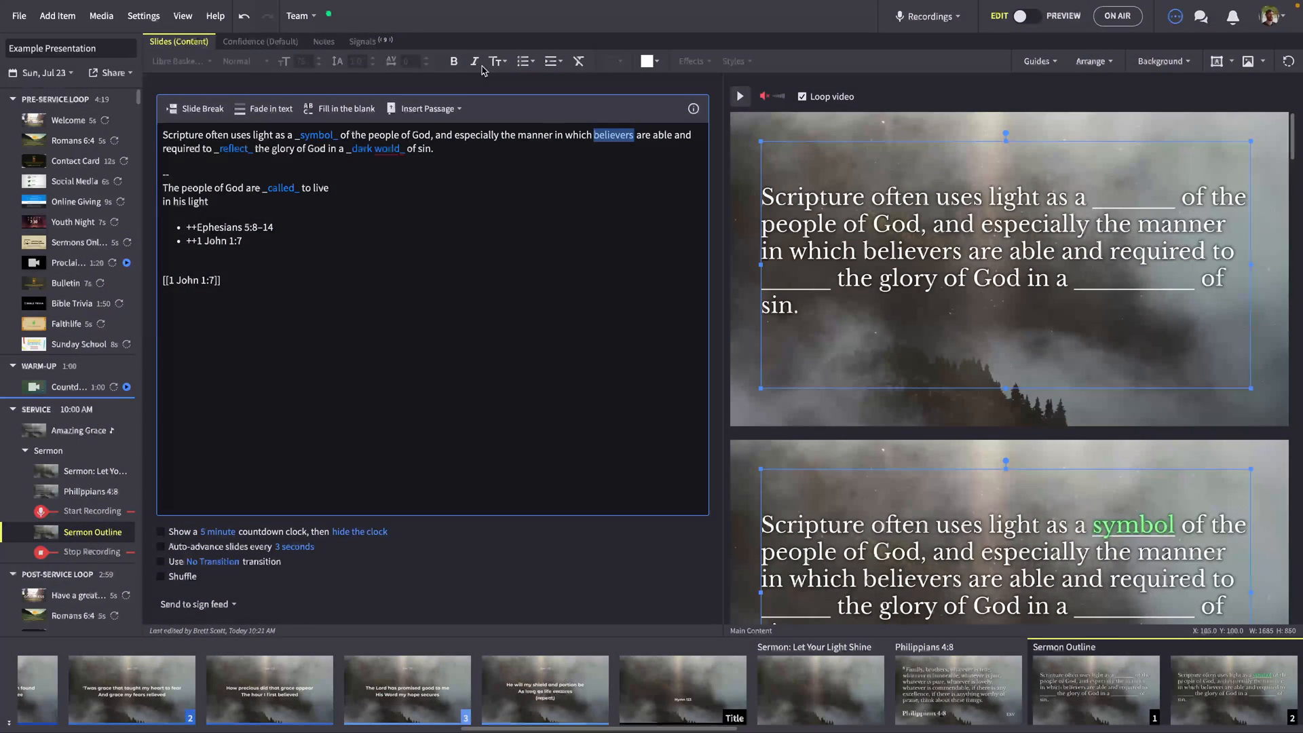
{"action": "left_click", "coordinate": [646, 61]}
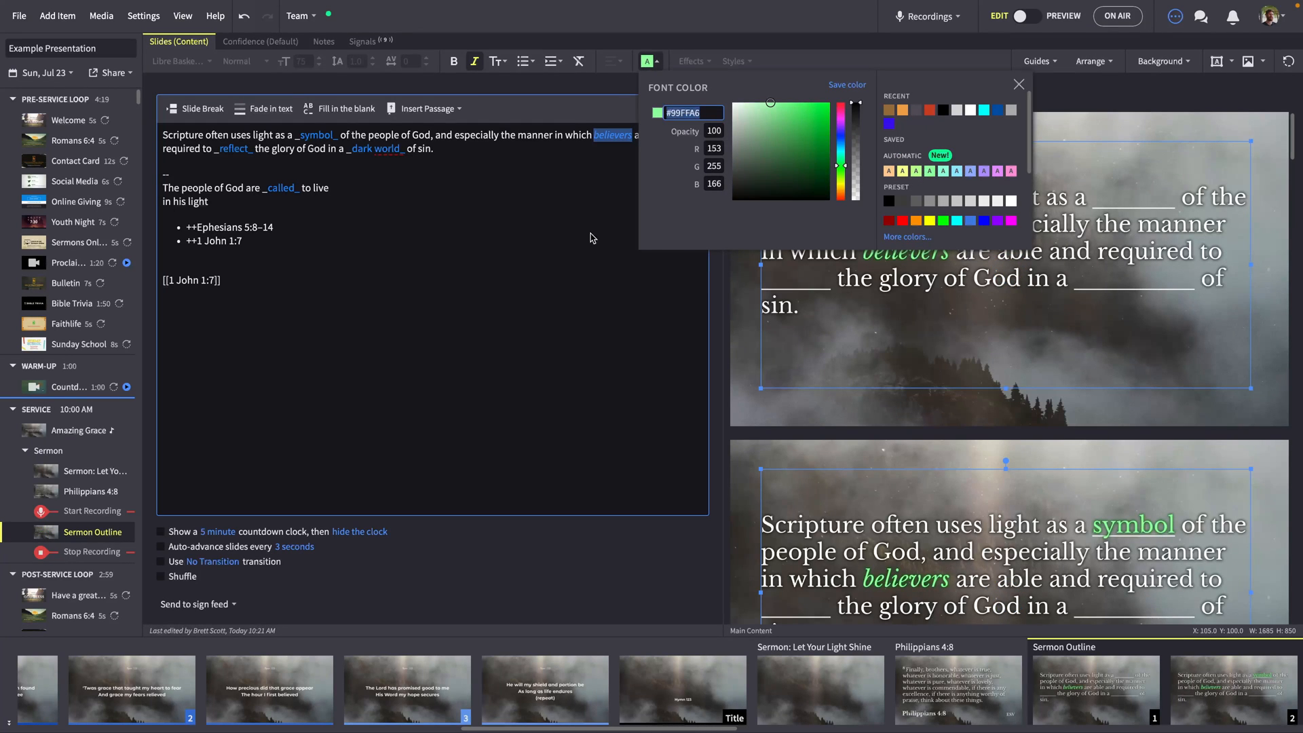
{"action": "left_click", "coordinate": [1019, 84]}
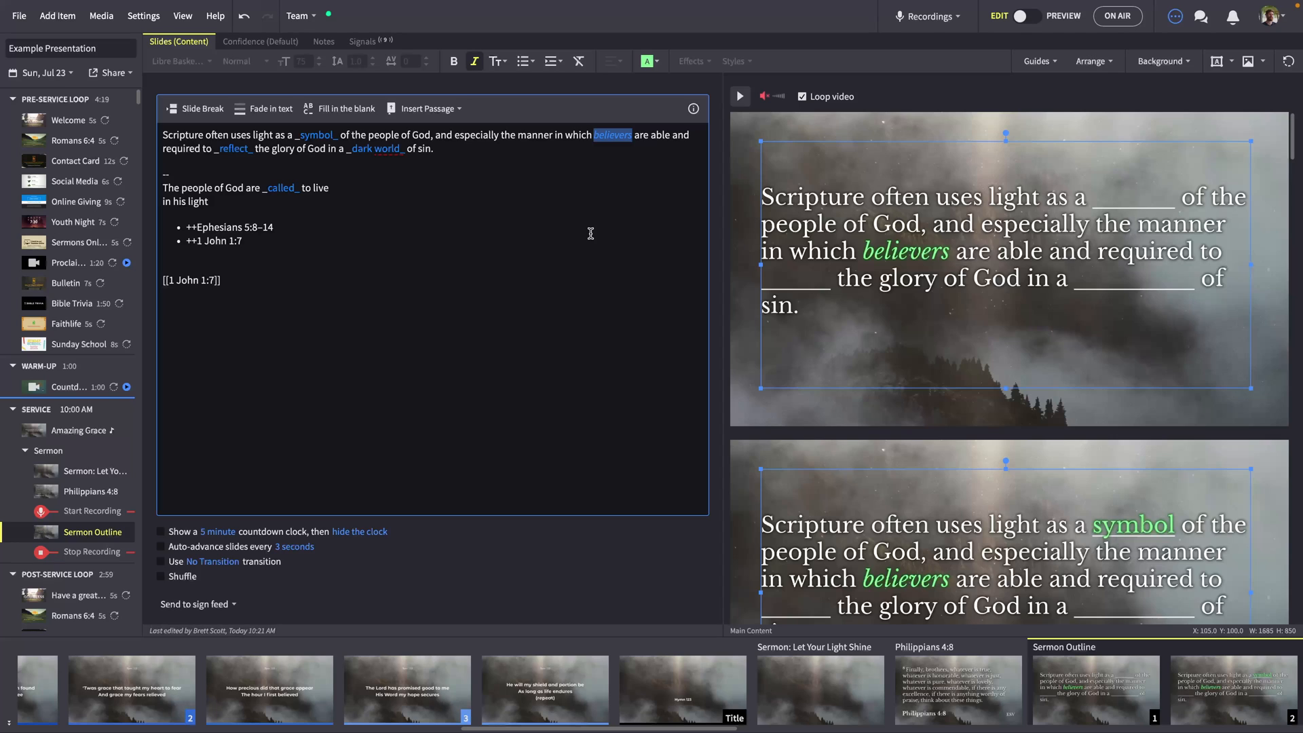
{"action": "mouse_move", "coordinate": [572, 90]}
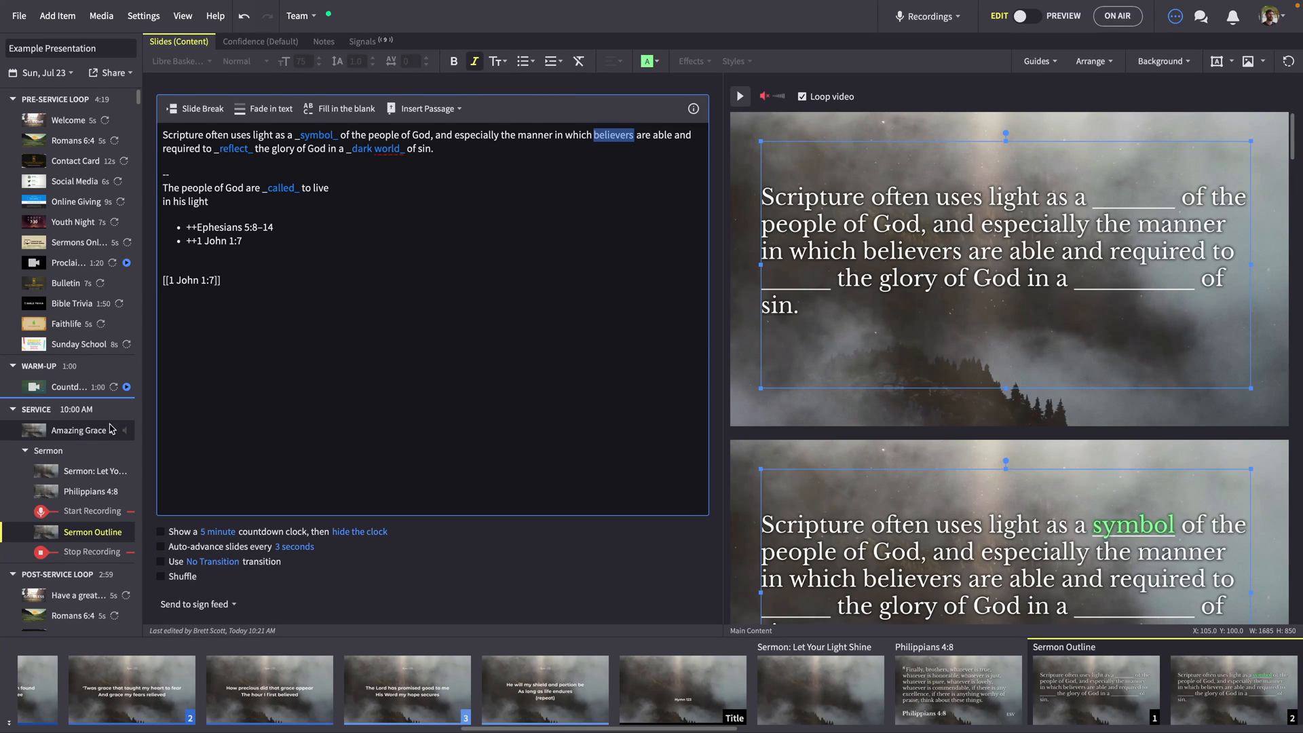
Step: Italicize the final Amazing Grace verse lines and bold the (repeat) note
{"action": "left_click", "coordinate": [79, 431]}
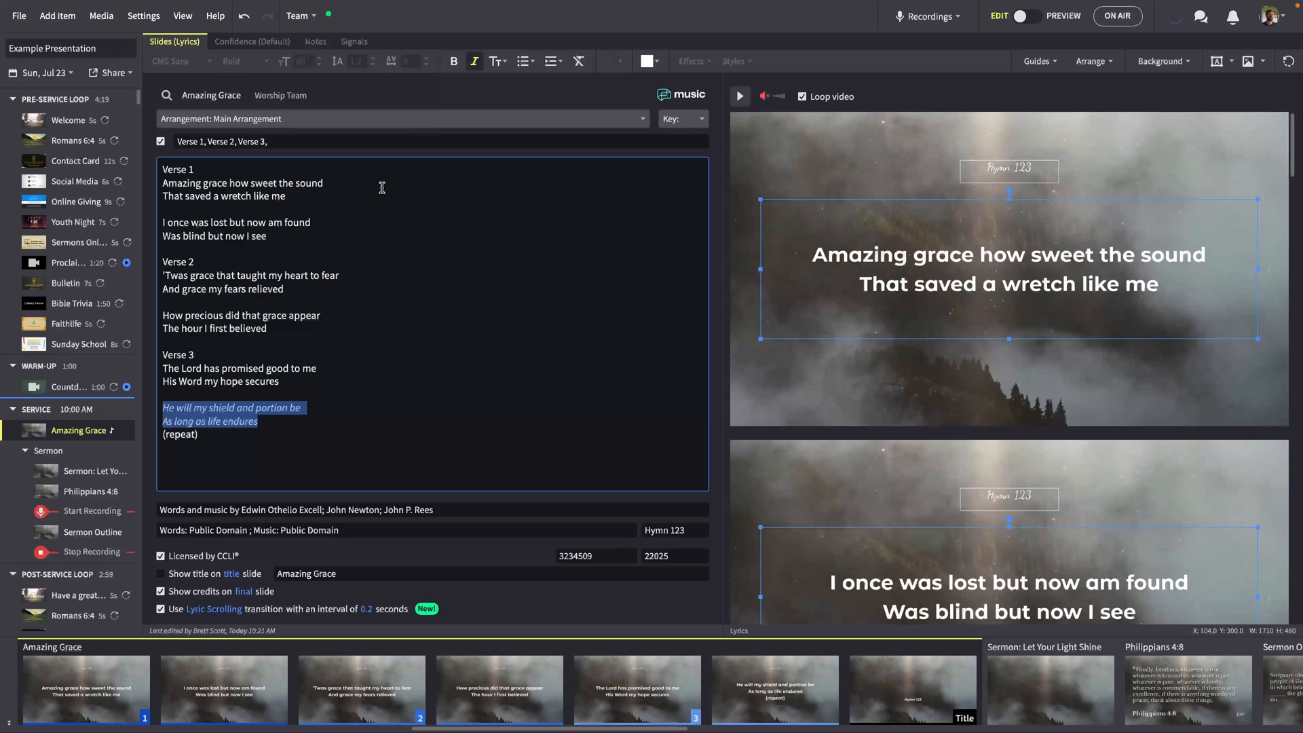
{"action": "left_click", "coordinate": [475, 61]}
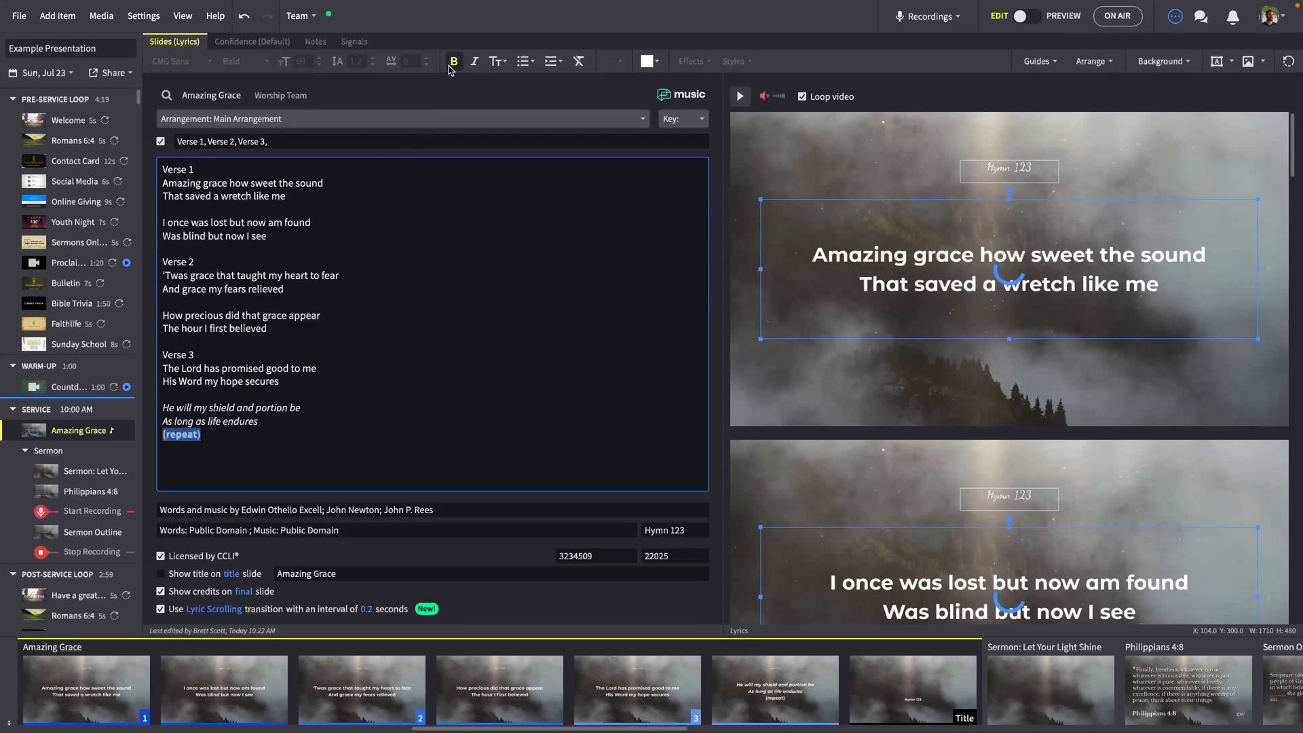
{"action": "left_click", "coordinate": [68, 119]}
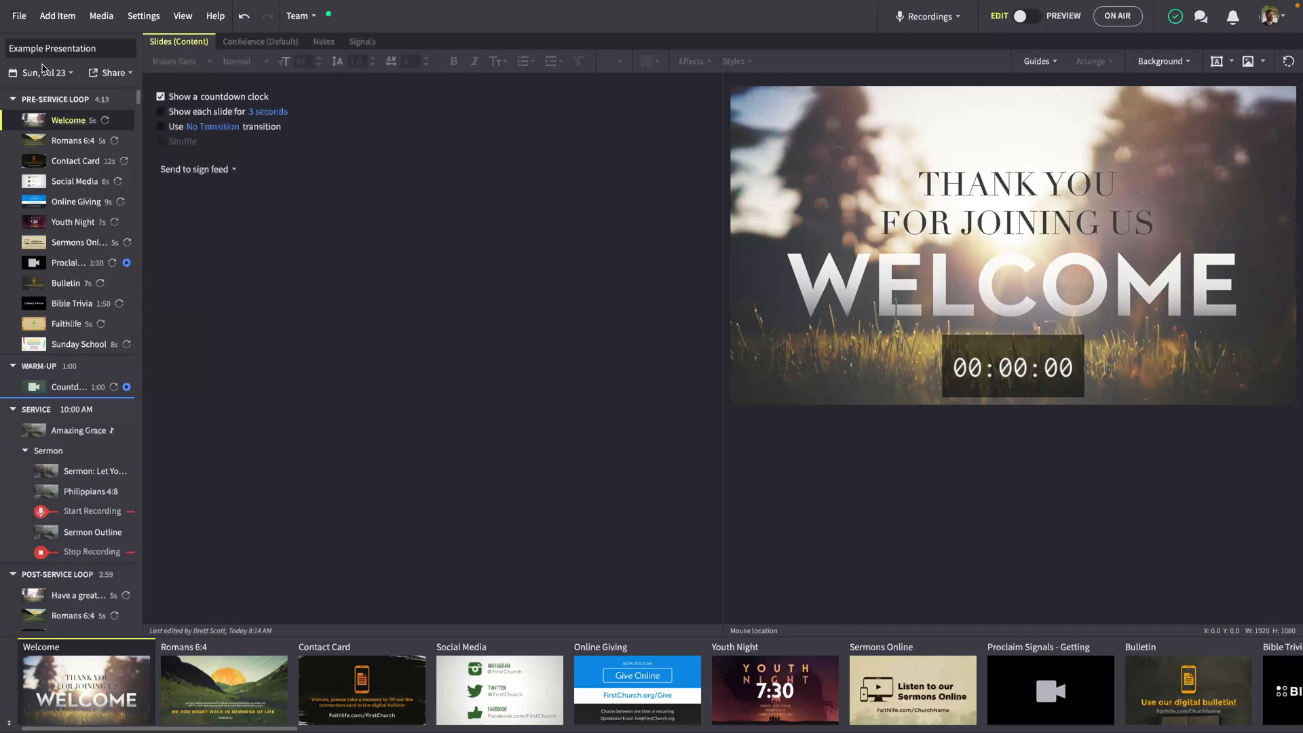
Step: List the saved presentations sorted by Presentation Date instead of Suggested
{"action": "left_click", "coordinate": [17, 15]}
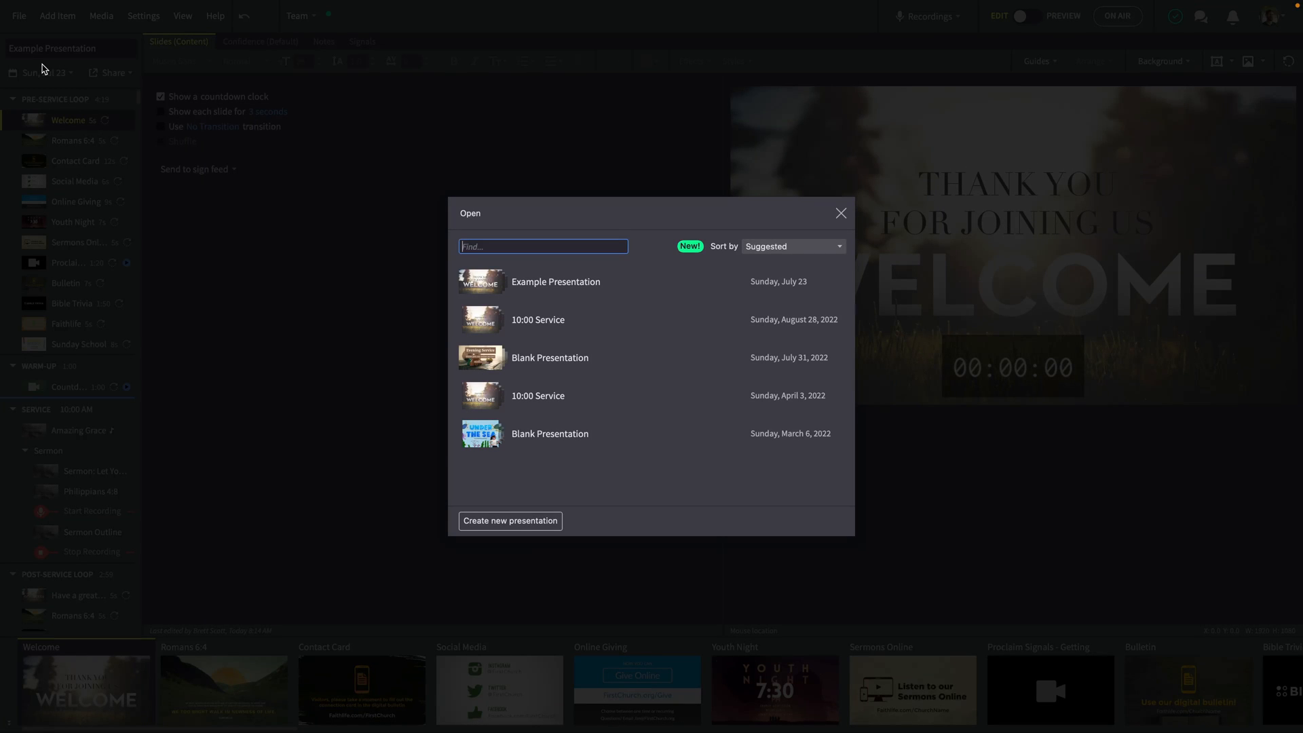
{"action": "mouse_move", "coordinate": [483, 158]}
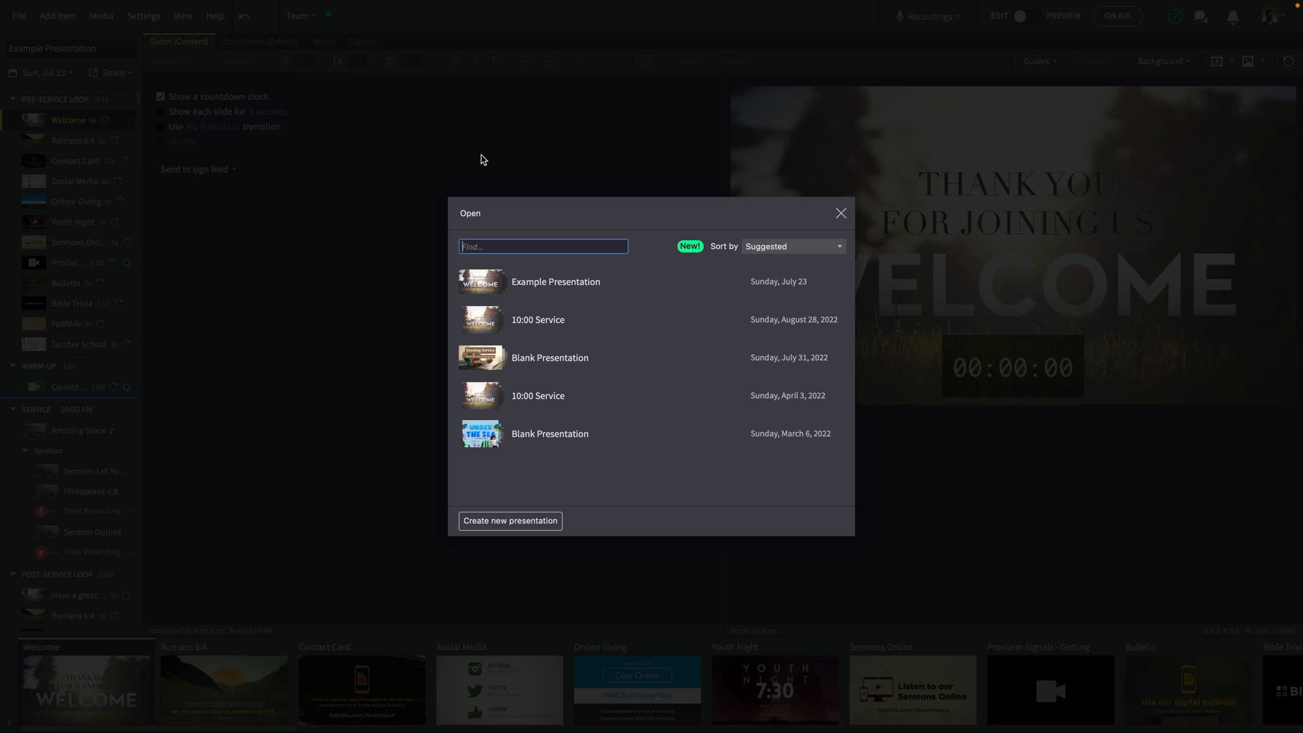
{"action": "left_click", "coordinate": [790, 245]}
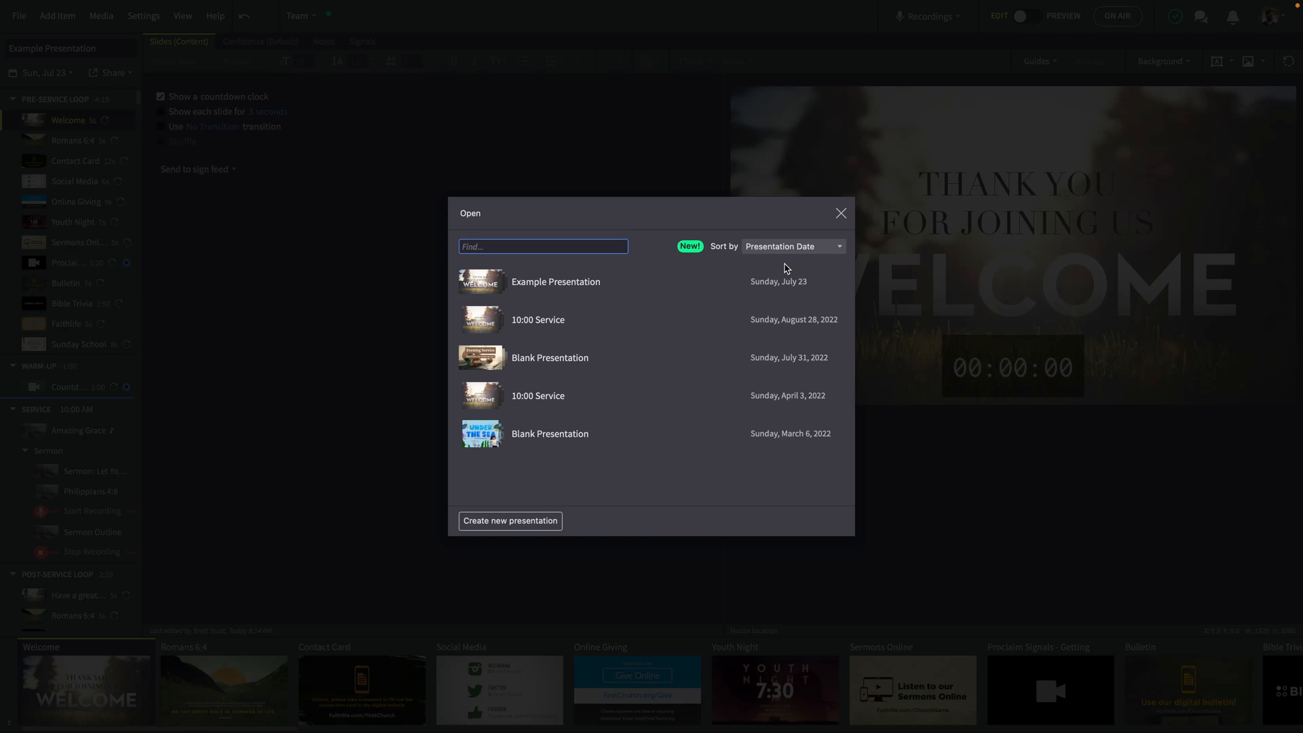
{"action": "mouse_move", "coordinate": [510, 524]}
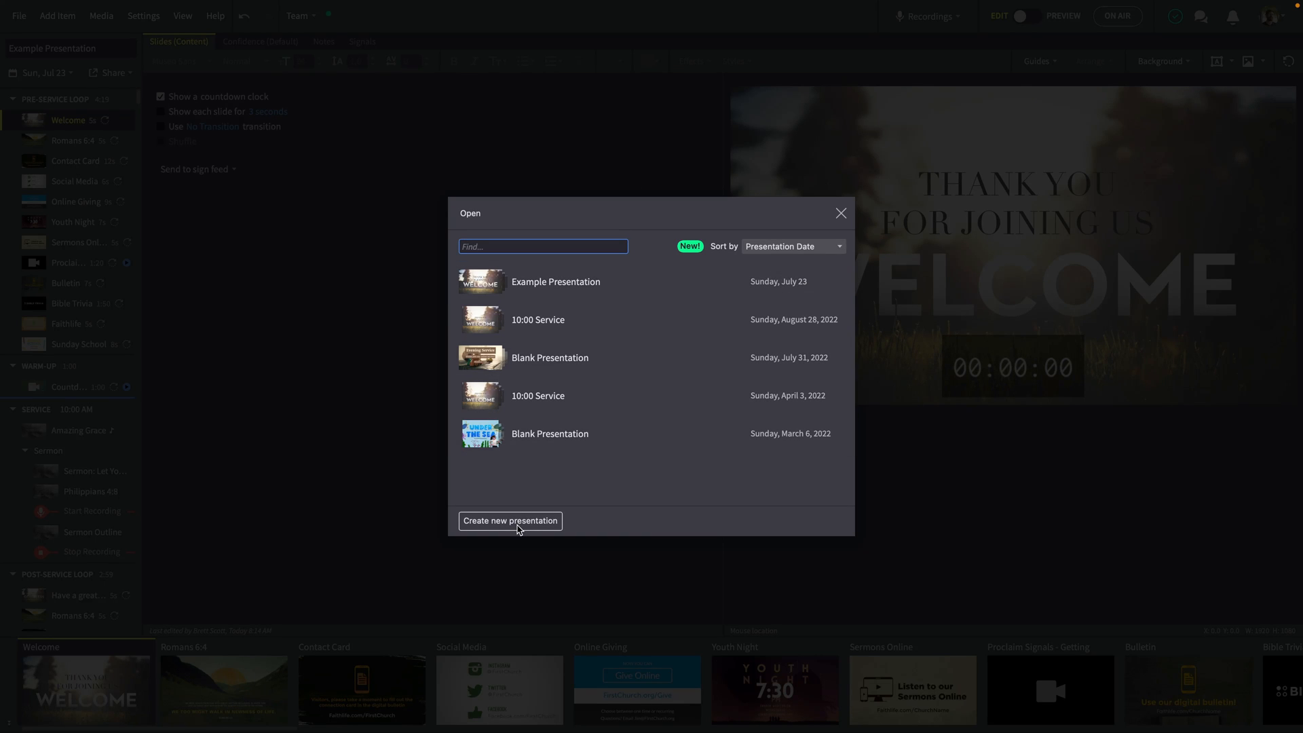
{"action": "left_click", "coordinate": [510, 520]}
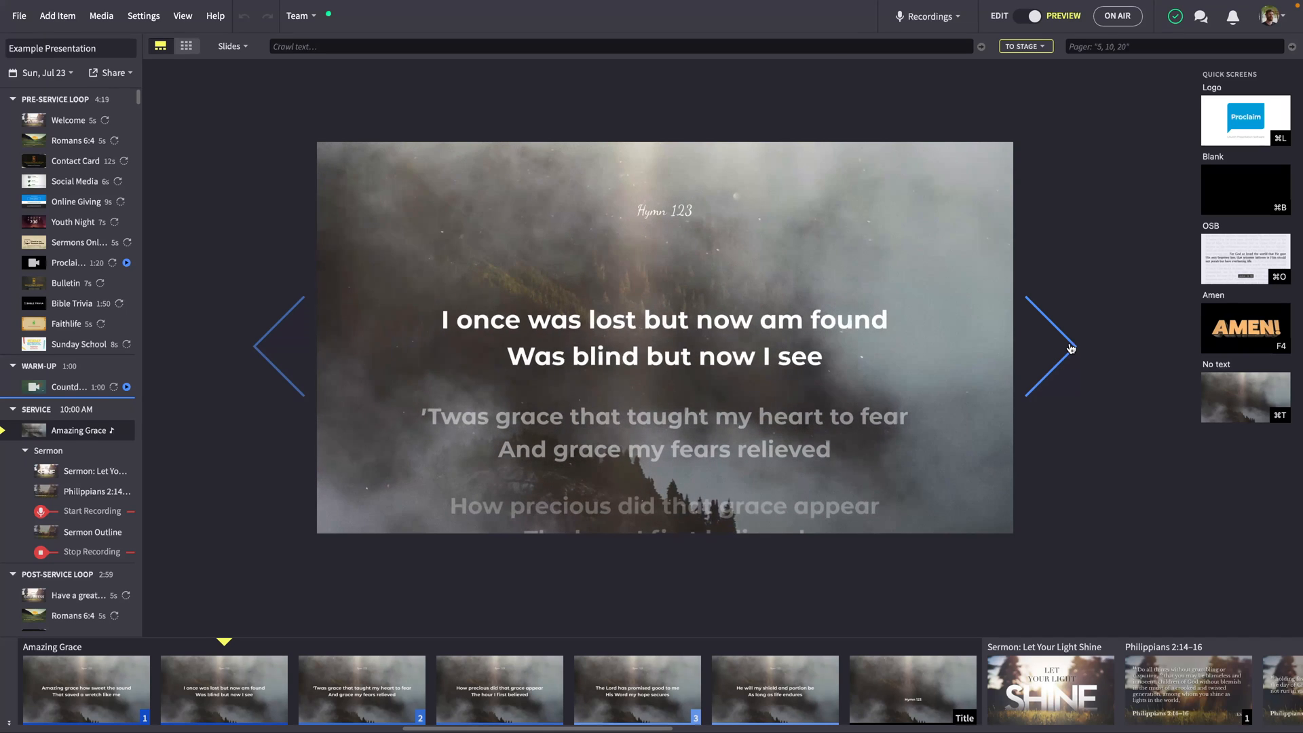
Step: Advance the preview from Amazing Grace to the Philippians 2:14–16 passage slide
{"action": "left_click", "coordinate": [90, 552]}
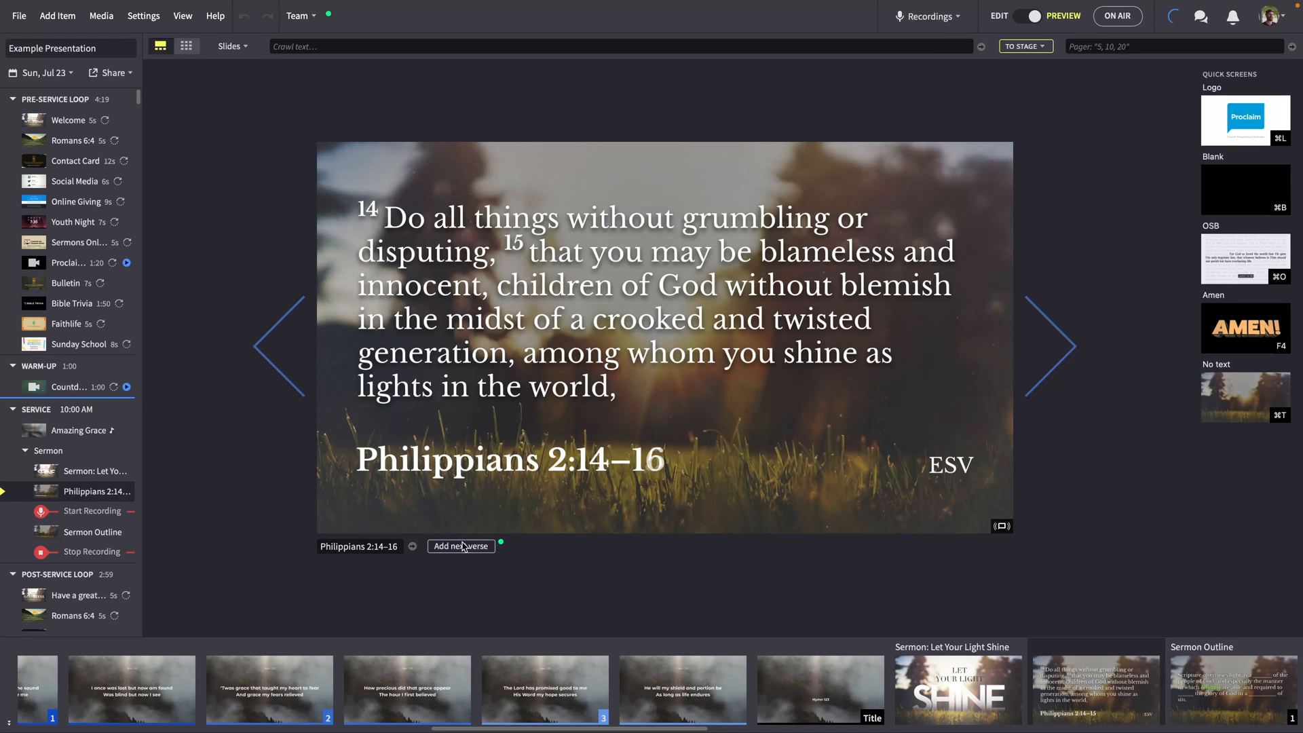
{"action": "scroll", "scroll_direction": "right", "scroll_amount": 3}
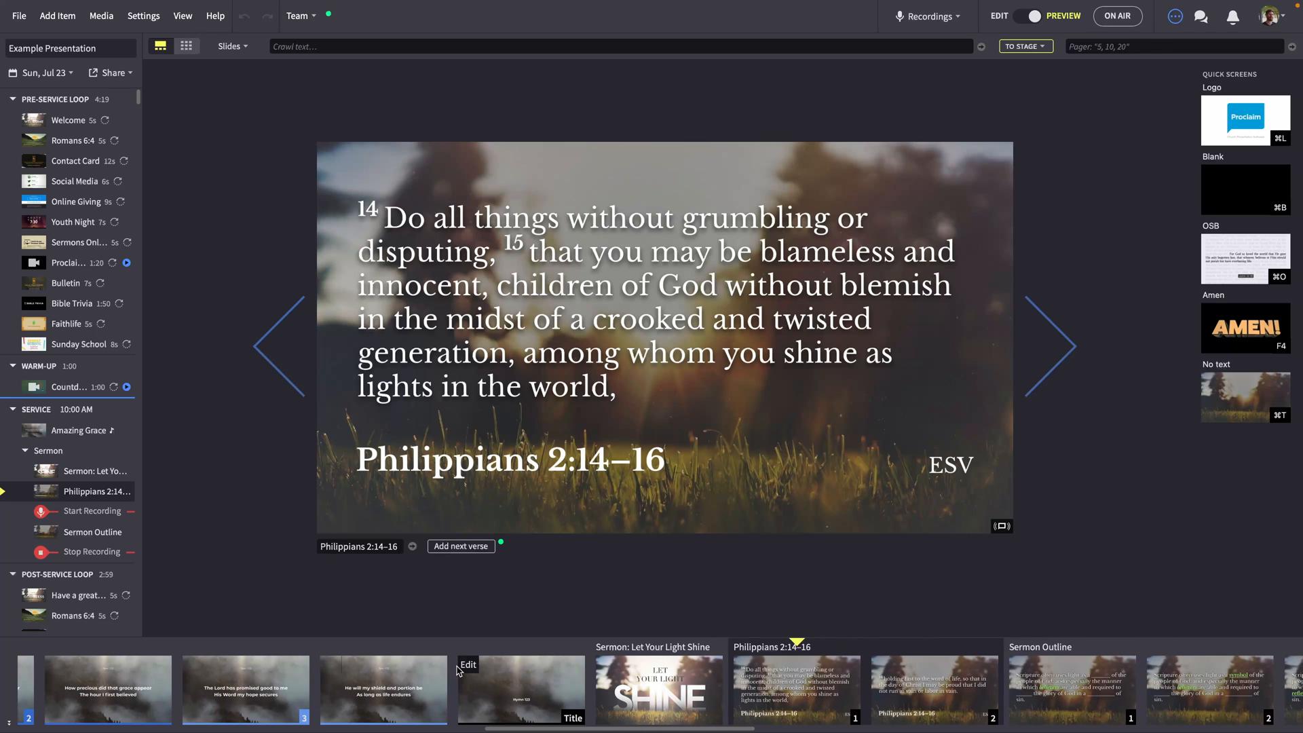